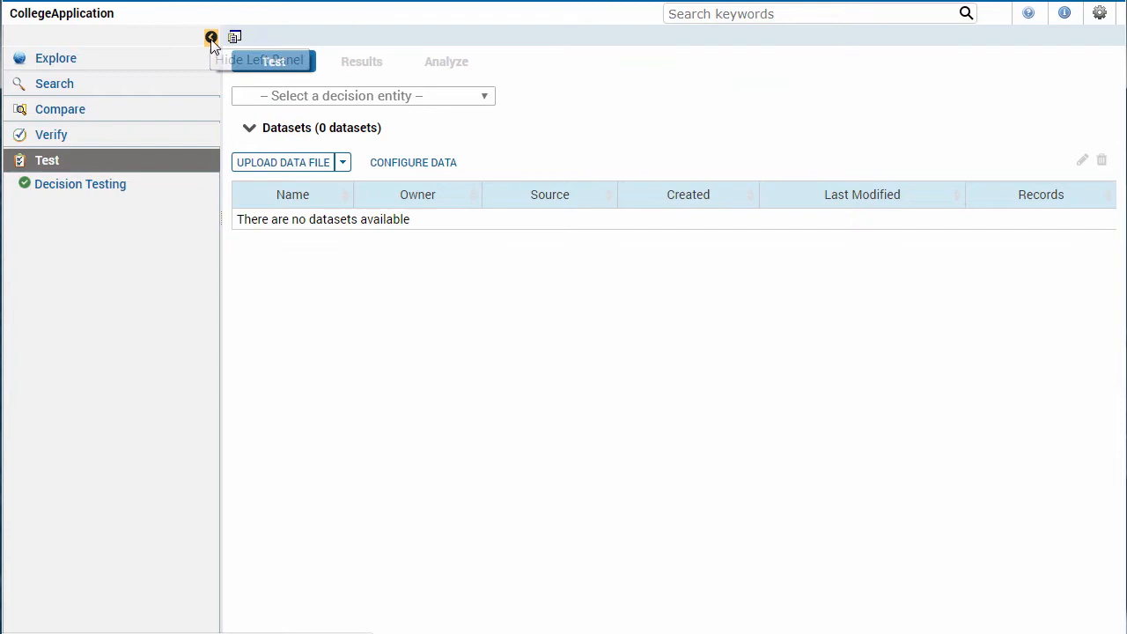
Hide the side navigation and choose CollegeApplicationProcessing(CollegeApplication) : CollegeApplication as the decision entity
{"action": "left_click", "coordinate": [211, 37]}
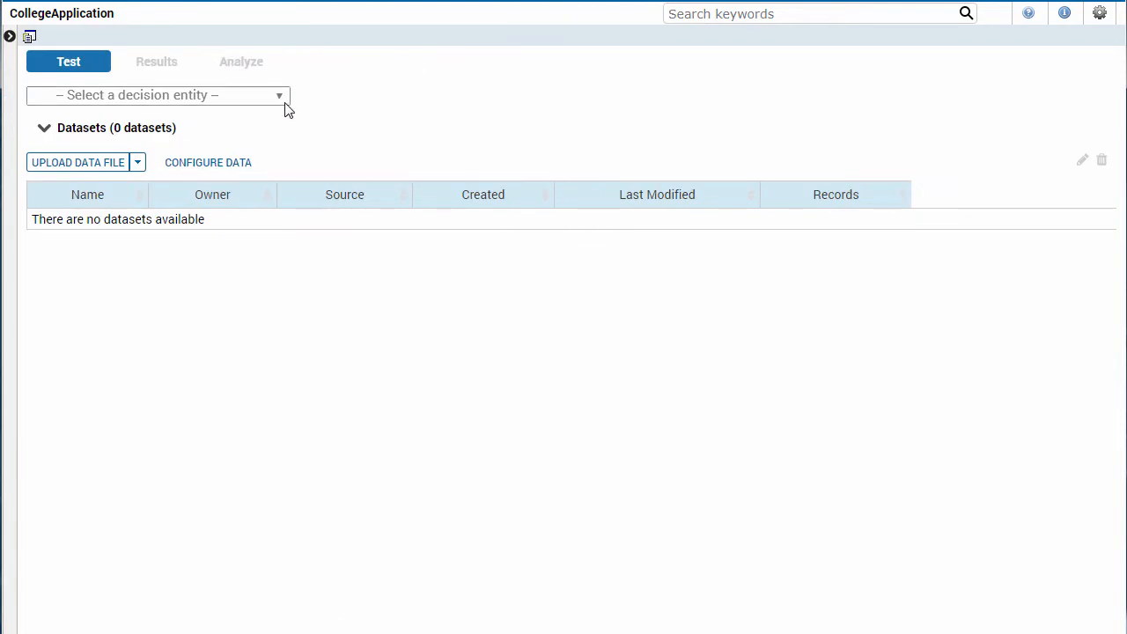
{"action": "left_click", "coordinate": [279, 96]}
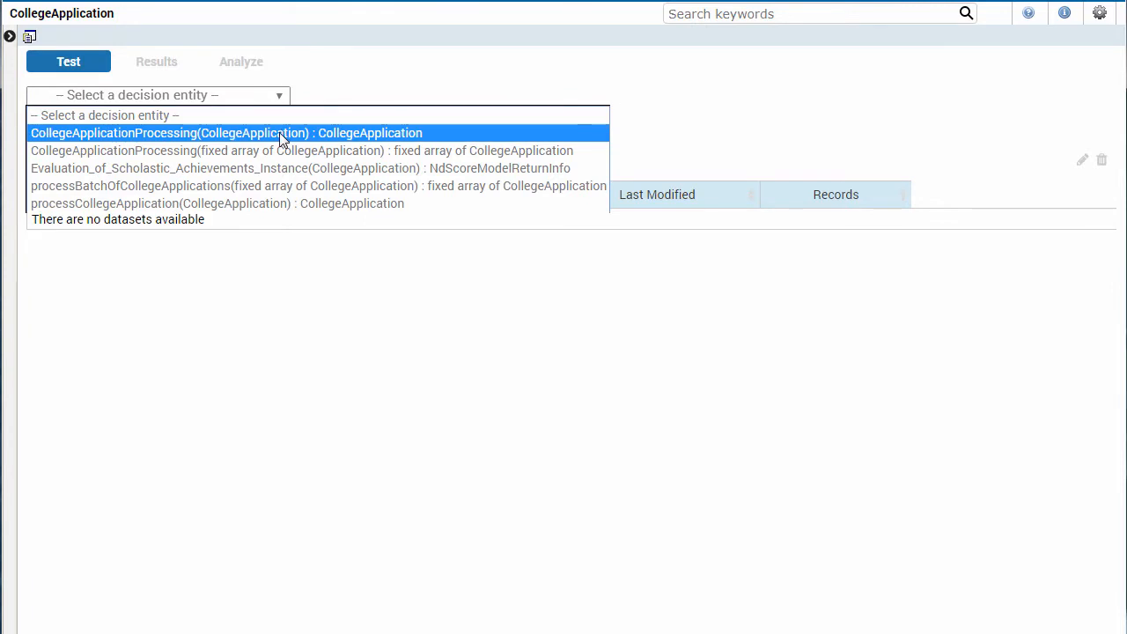
{"action": "left_click", "coordinate": [225, 134]}
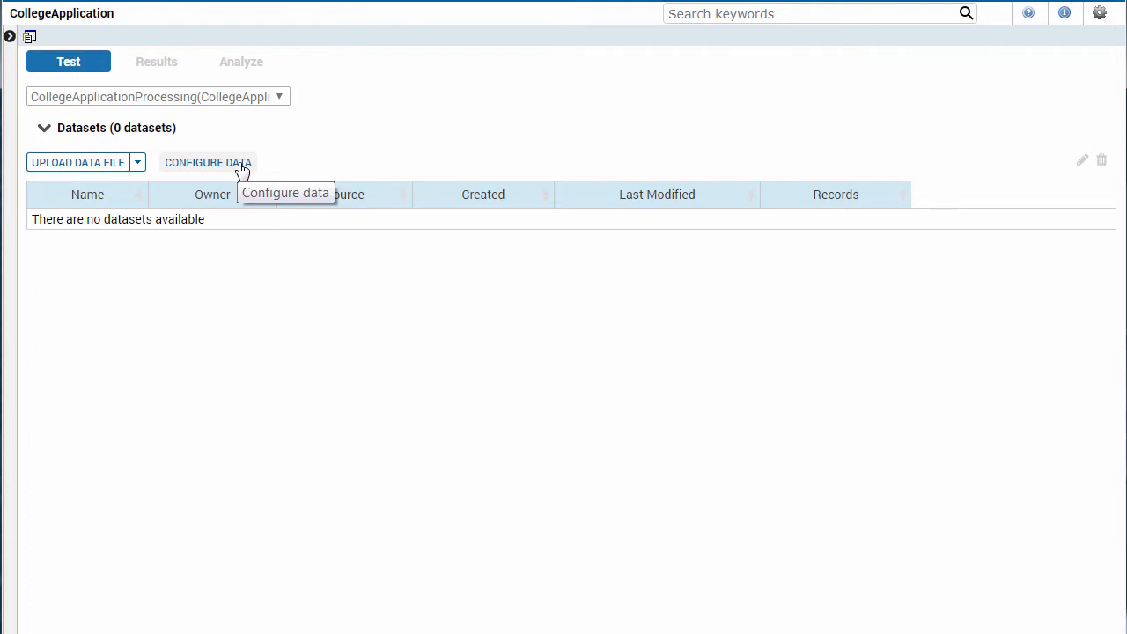
Add applicationFeePaid, applPackageComplete and classRank from triggerEvent > Applicant as input columns
{"action": "left_click", "coordinate": [207, 162]}
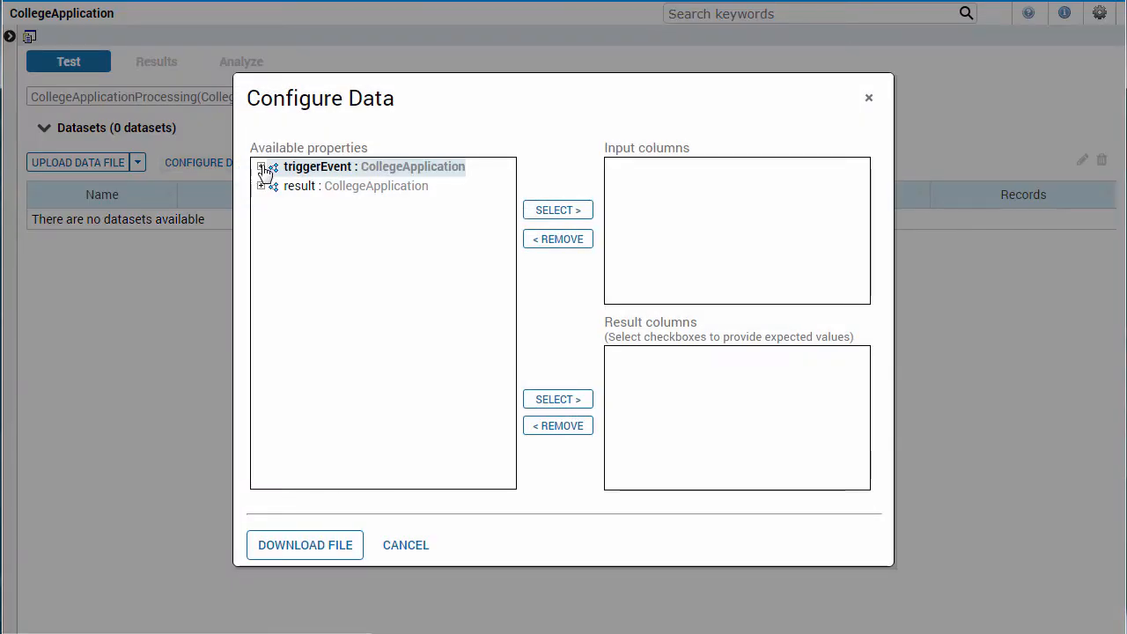
{"action": "left_click", "coordinate": [261, 165]}
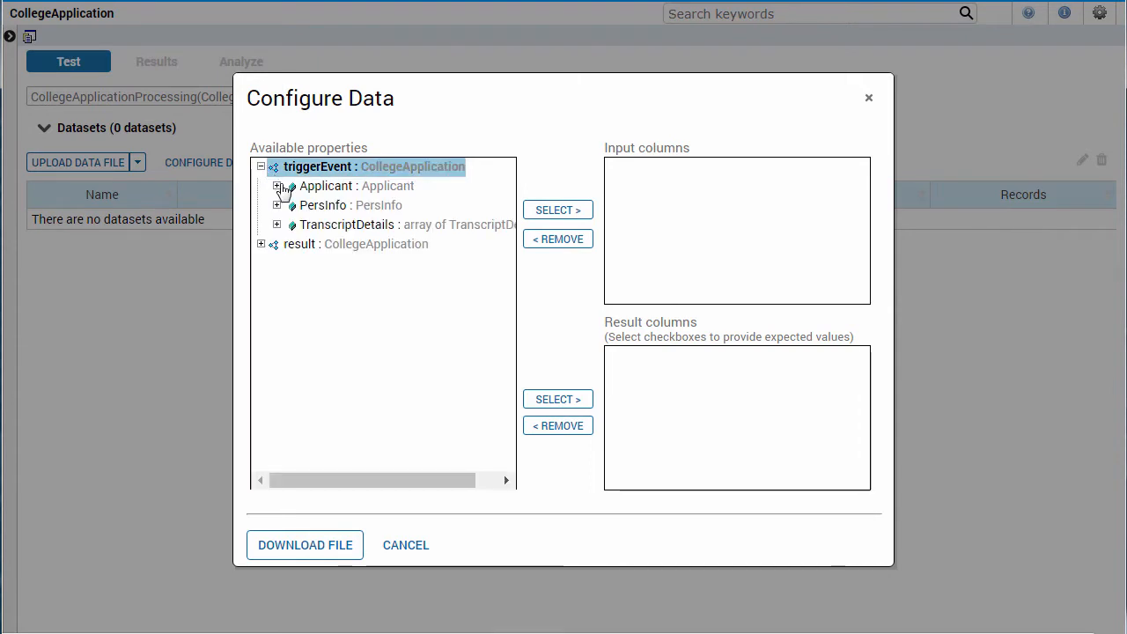
{"action": "left_click", "coordinate": [278, 186]}
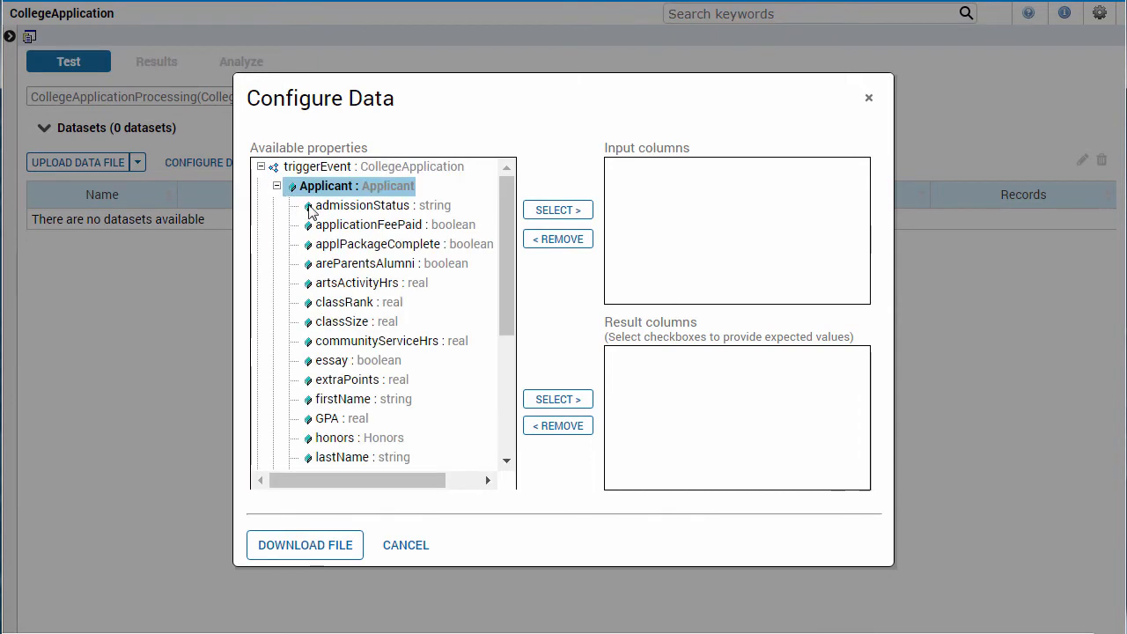
{"action": "left_click", "coordinate": [394, 225]}
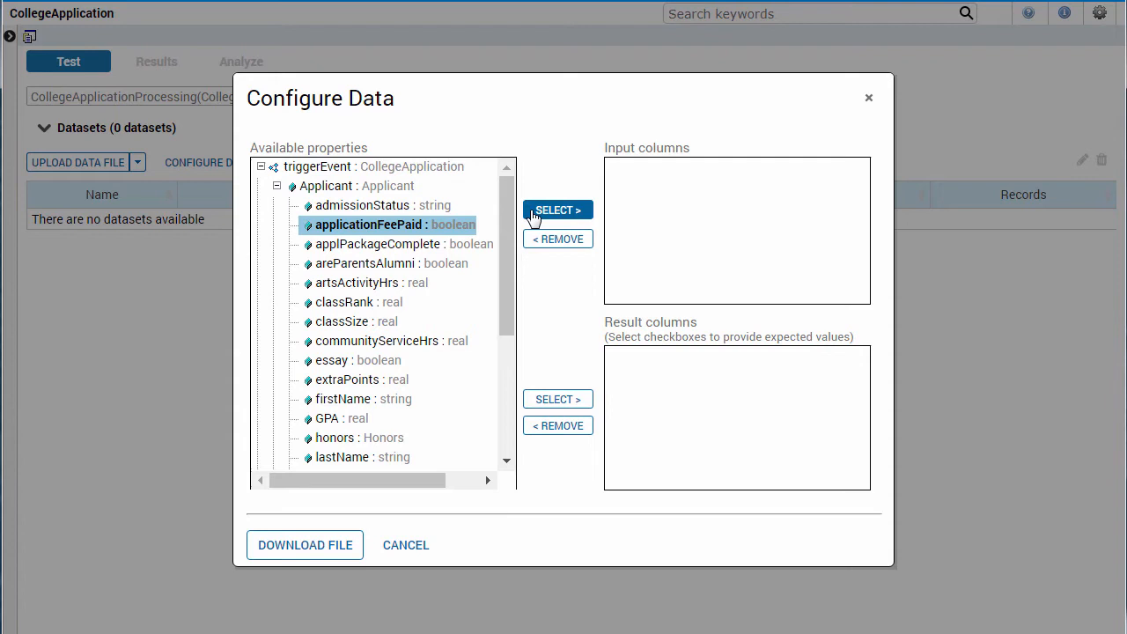
{"action": "left_click", "coordinate": [556, 210]}
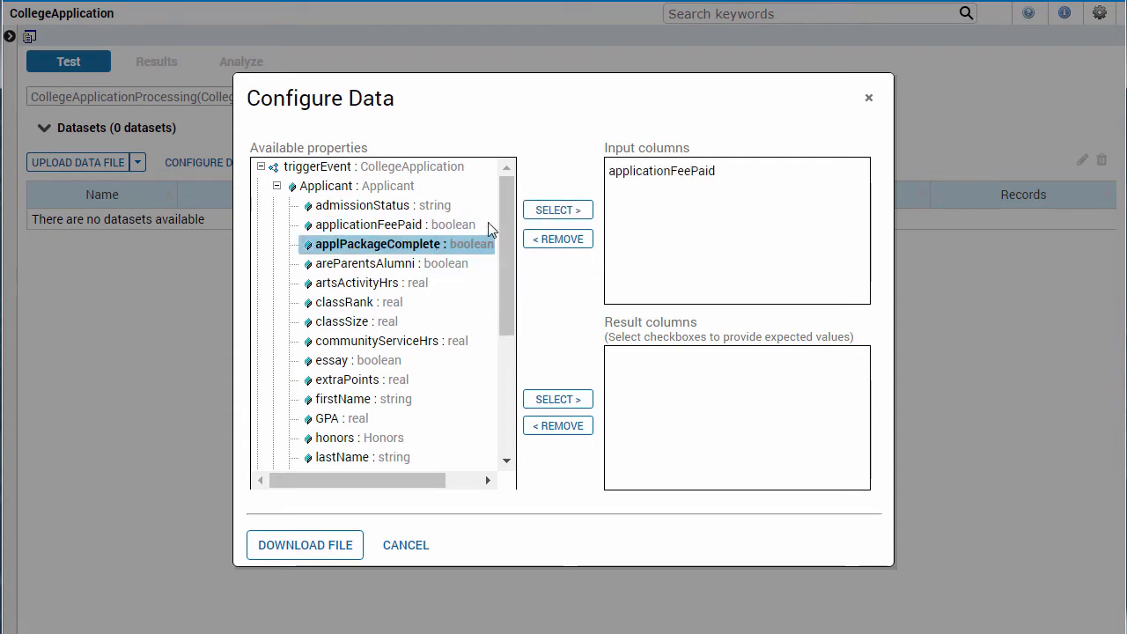
{"action": "left_click", "coordinate": [556, 209]}
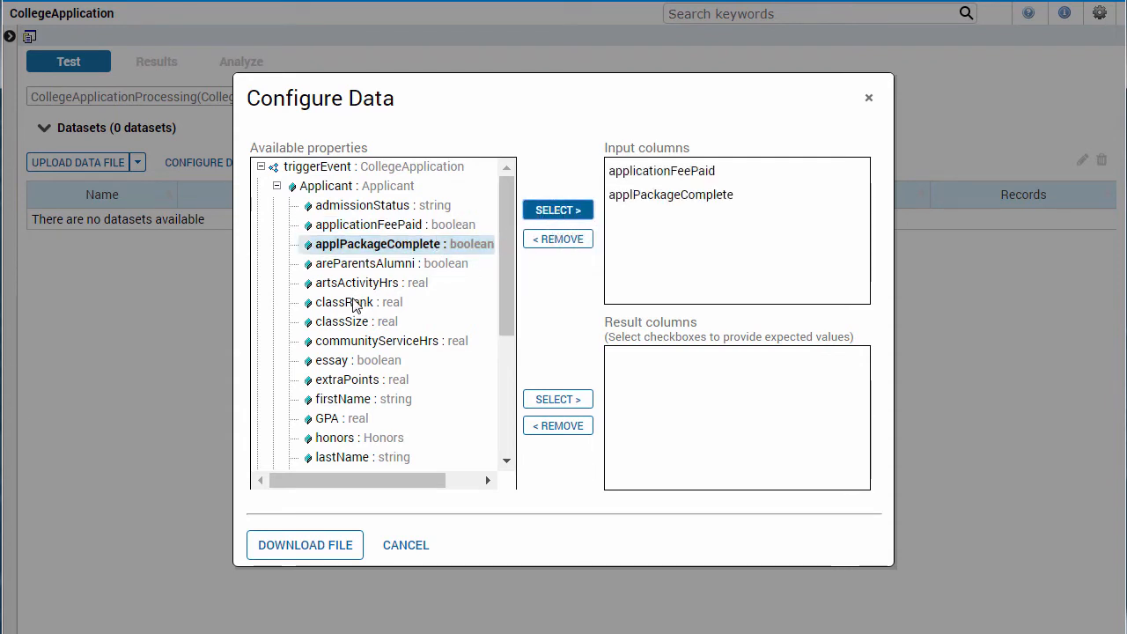
{"action": "left_click", "coordinate": [356, 303]}
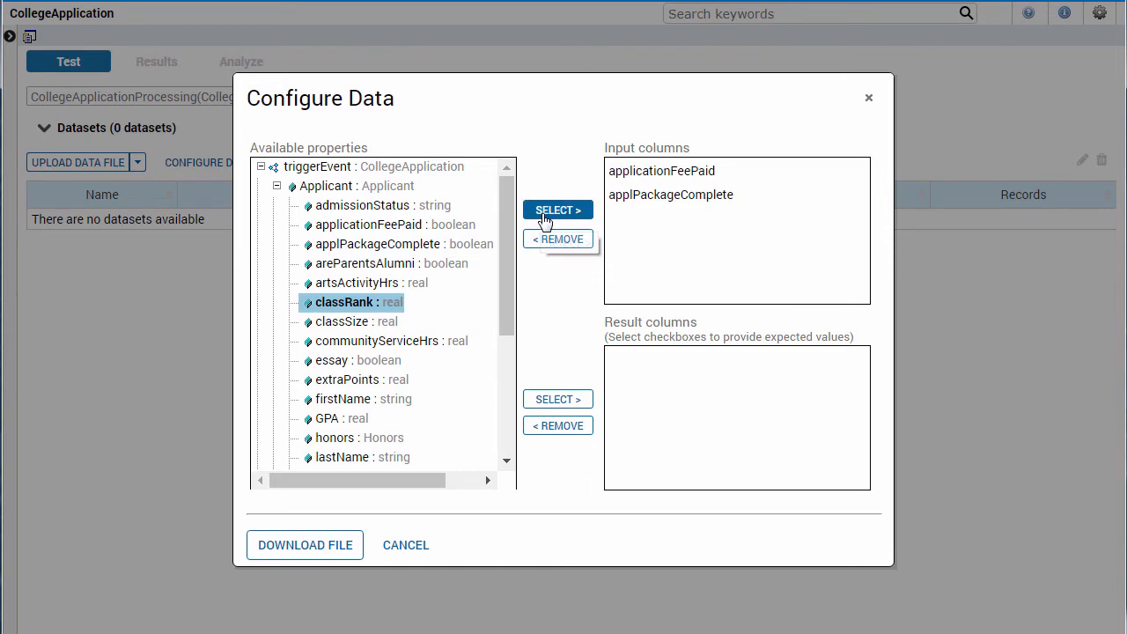
{"action": "left_click", "coordinate": [557, 210]}
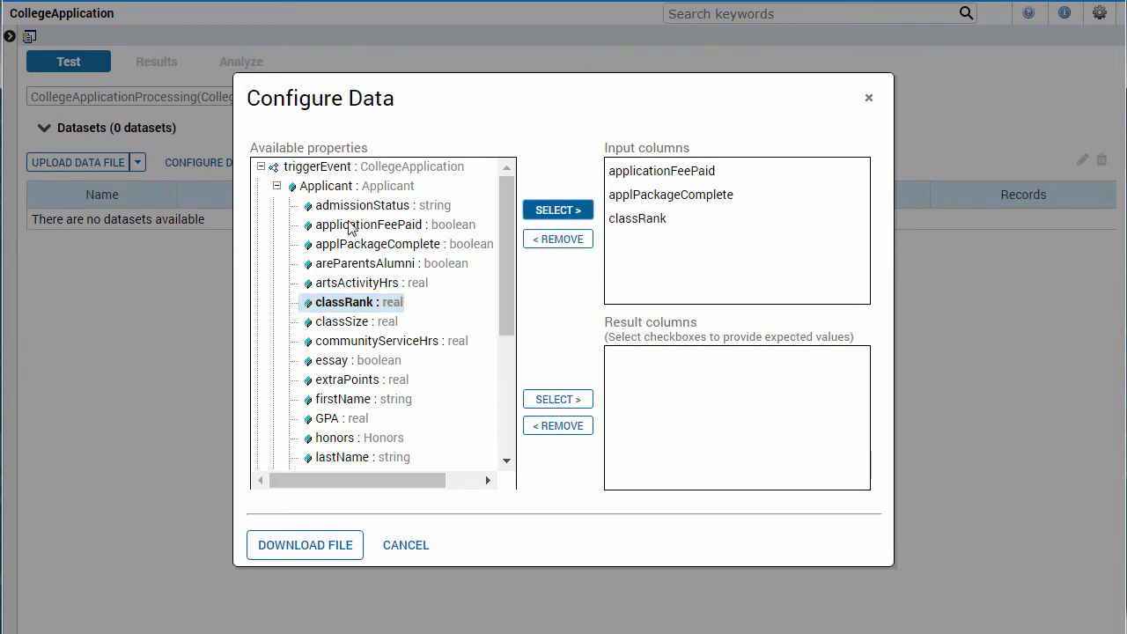
{"action": "left_click", "coordinate": [274, 186]}
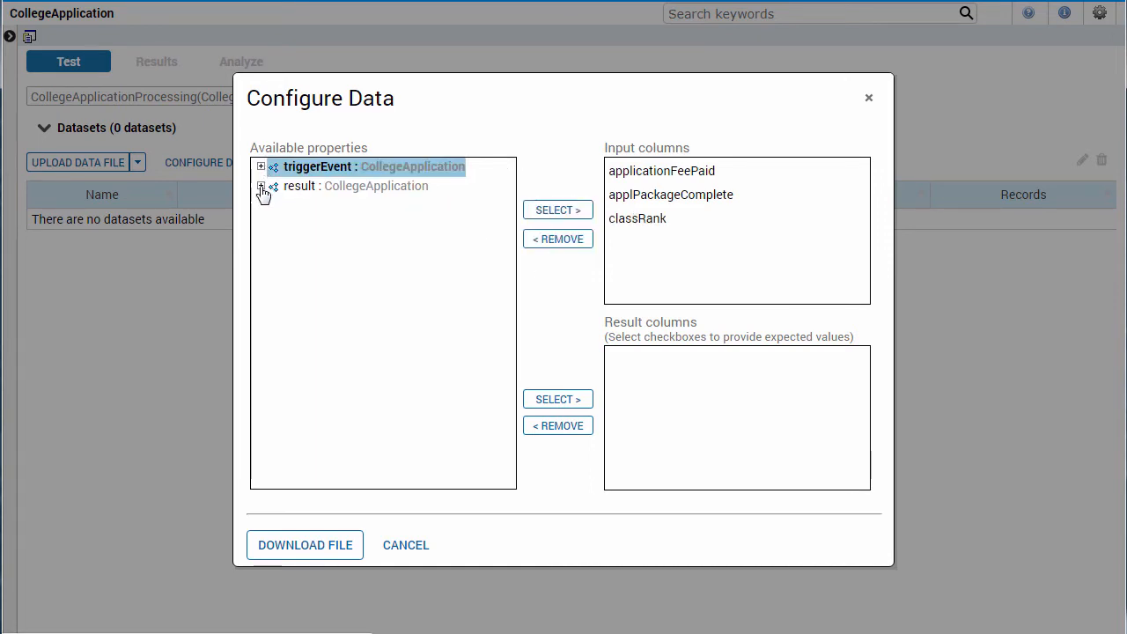
Add admissionStatus, GPA and SATscore from result > Applicant as result columns
{"action": "left_click", "coordinate": [260, 187]}
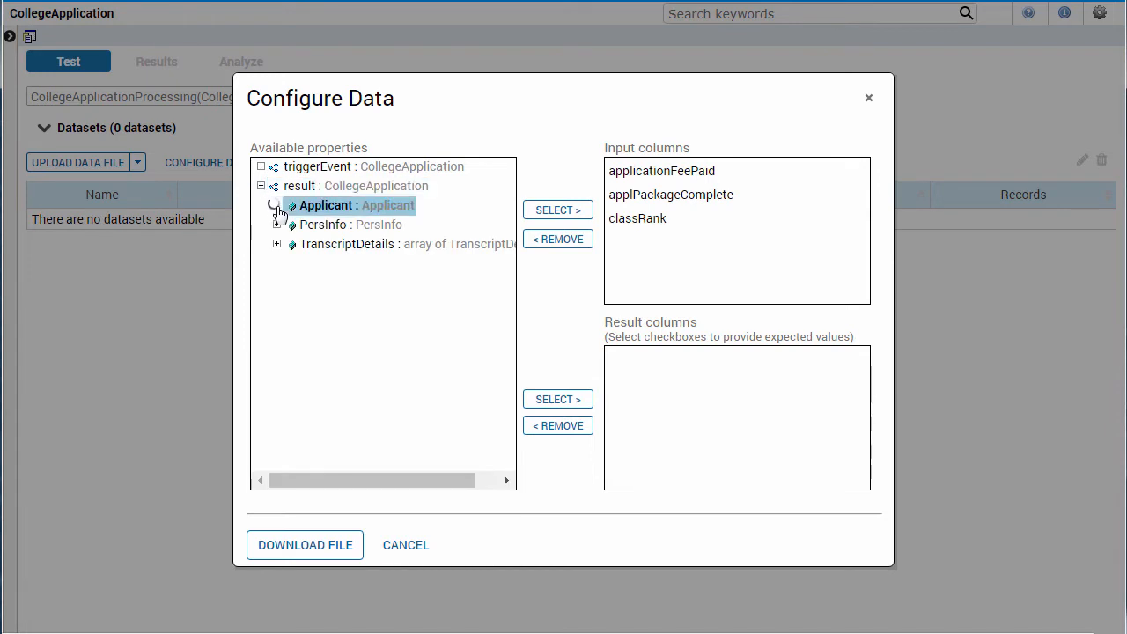
{"action": "left_click", "coordinate": [278, 204]}
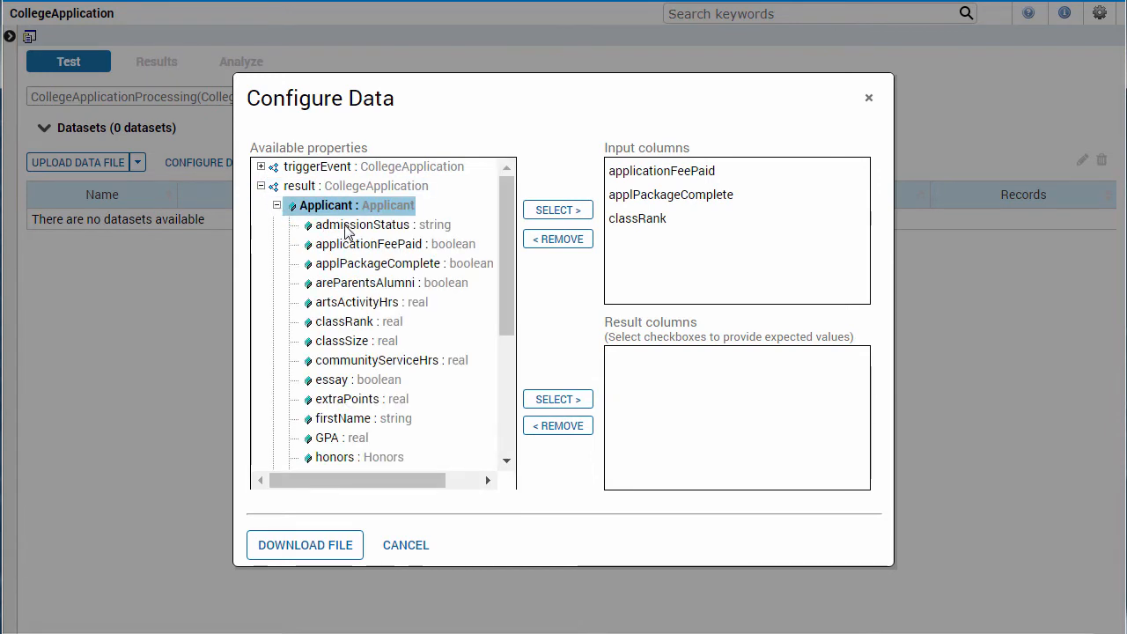
{"action": "left_click", "coordinate": [370, 226]}
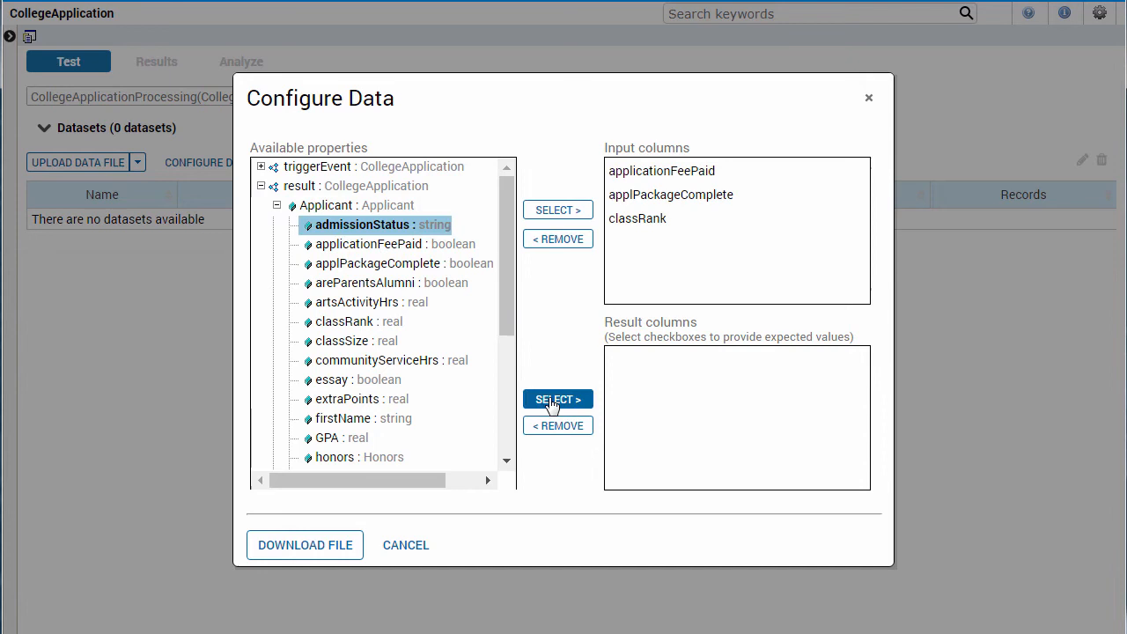
{"action": "left_click", "coordinate": [556, 398]}
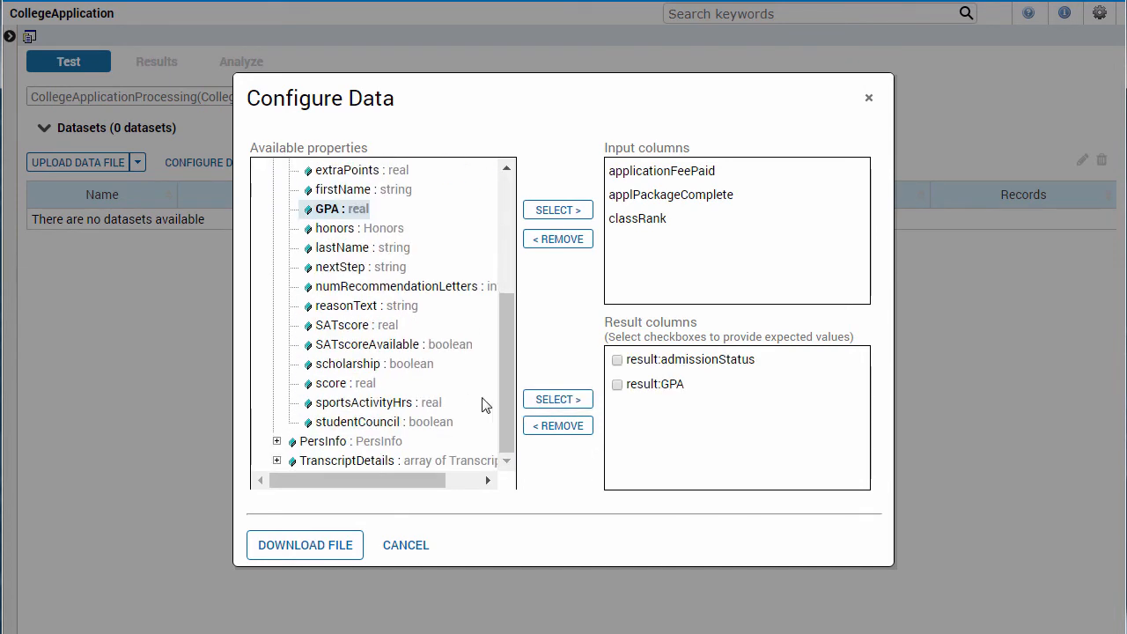
{"action": "left_click", "coordinate": [356, 324]}
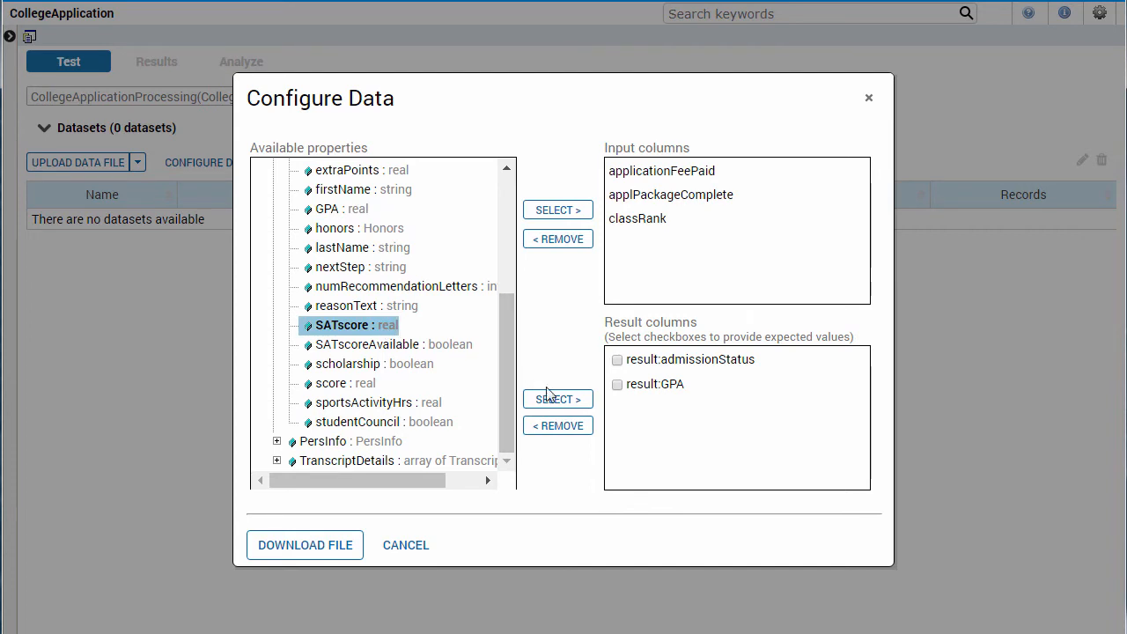
{"action": "left_click", "coordinate": [556, 398]}
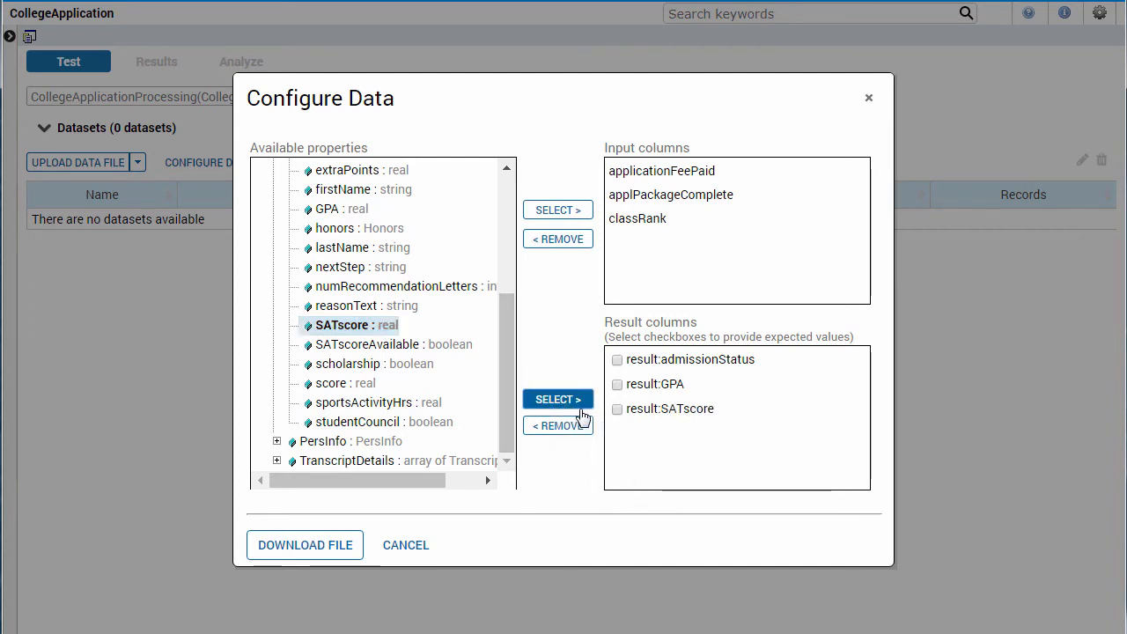
Mark SATscore to receive expected values and close the data configuration
{"action": "left_click", "coordinate": [616, 409]}
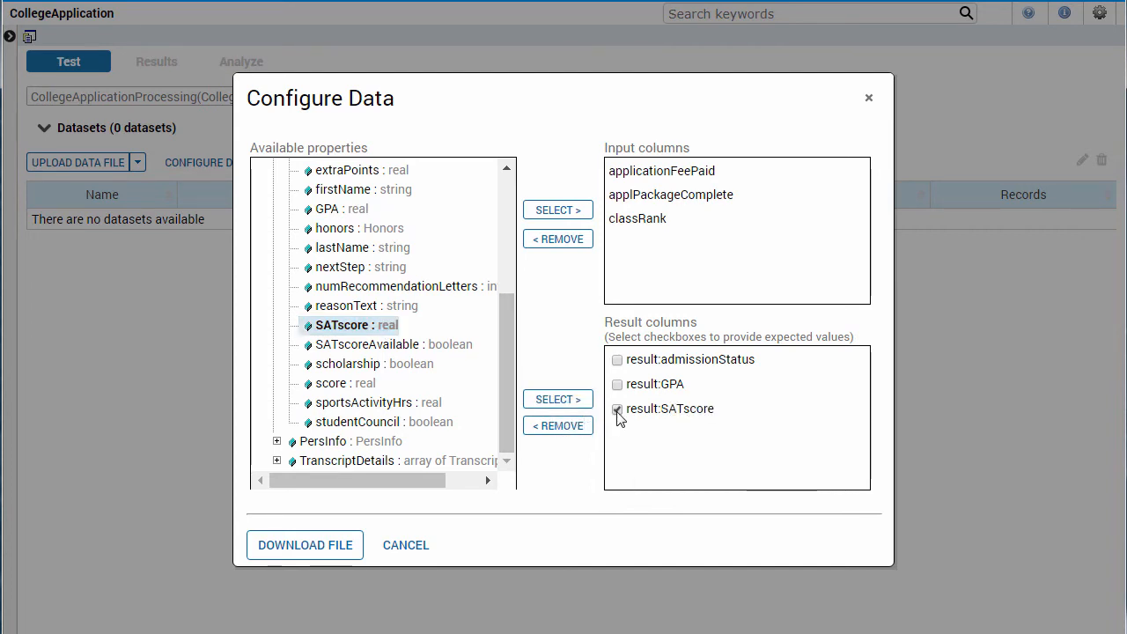
{"action": "left_click", "coordinate": [617, 409]}
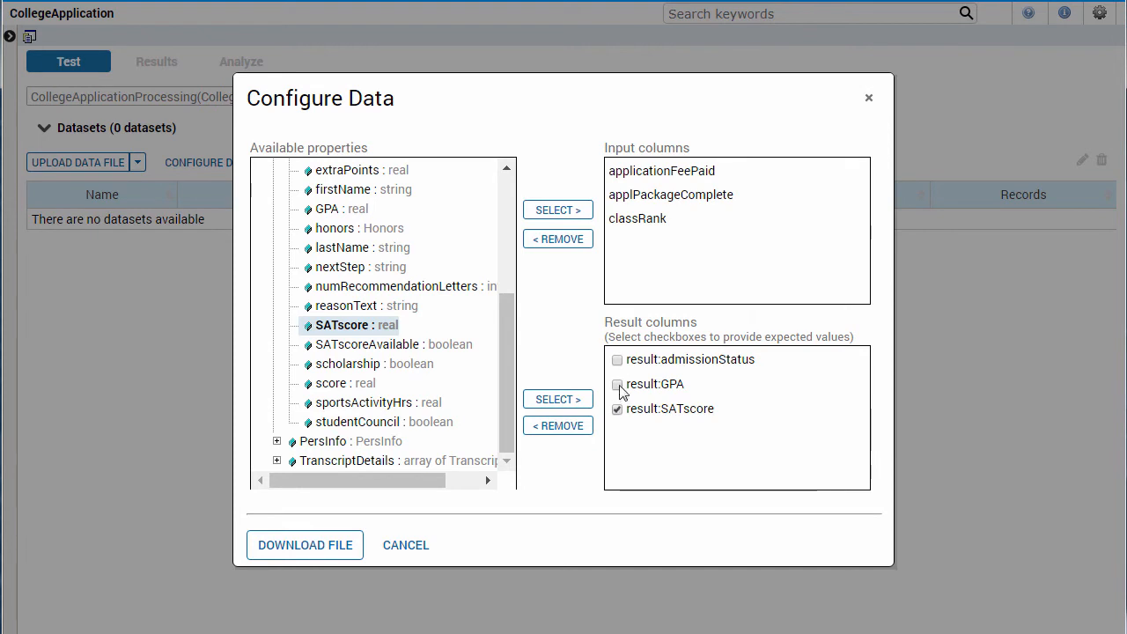
{"action": "left_click", "coordinate": [616, 384]}
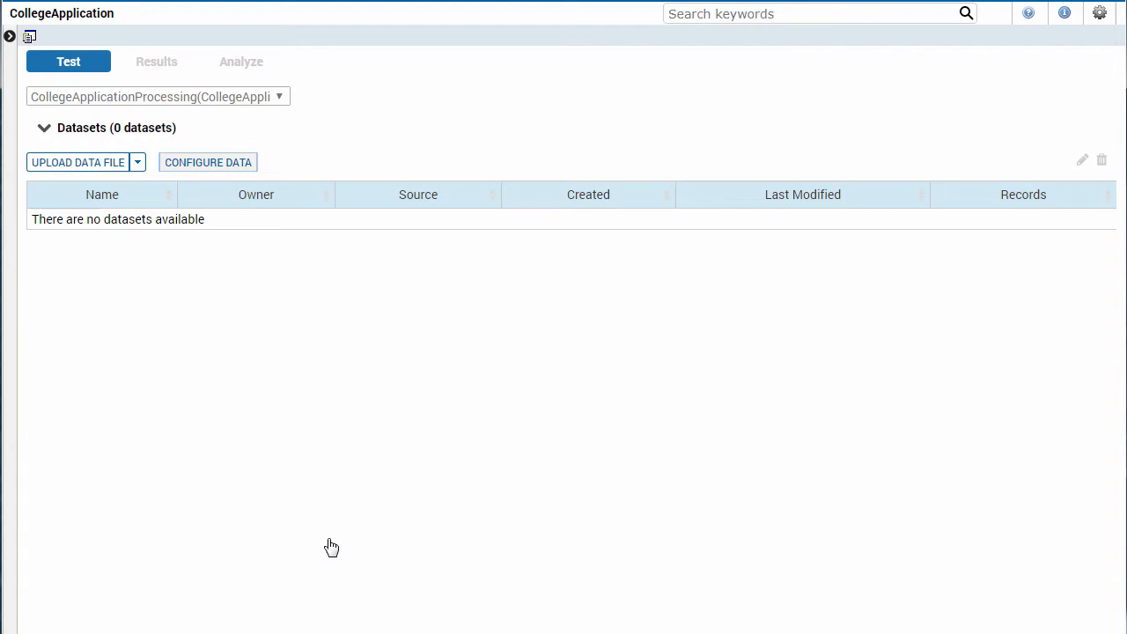
{"action": "mouse_move", "coordinate": [302, 500]}
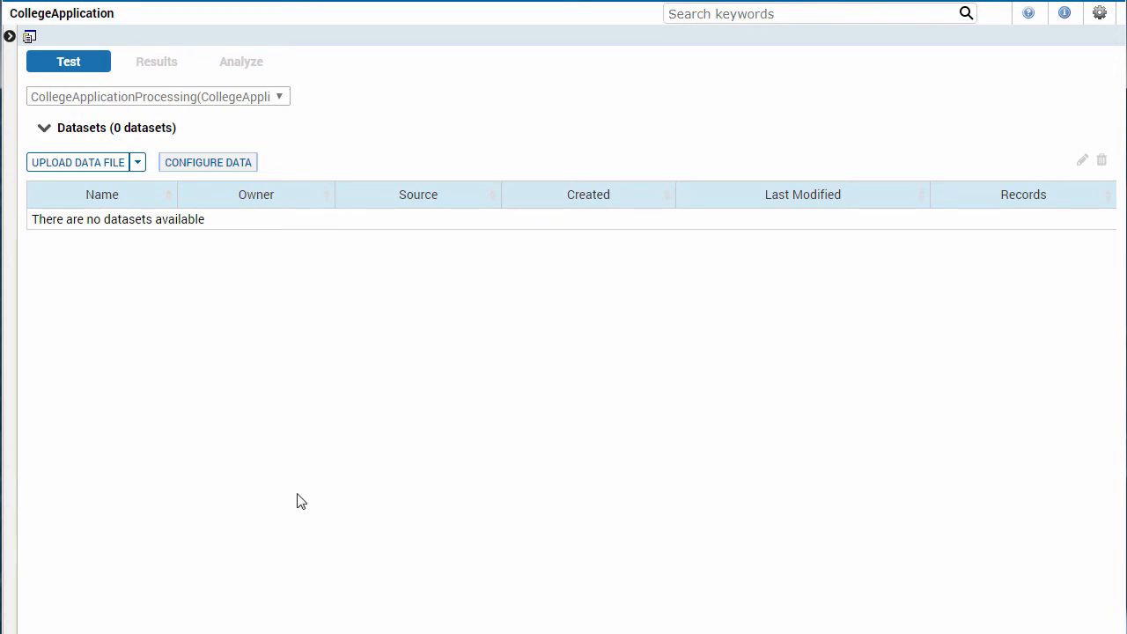
{"action": "mouse_move", "coordinate": [131, 170]}
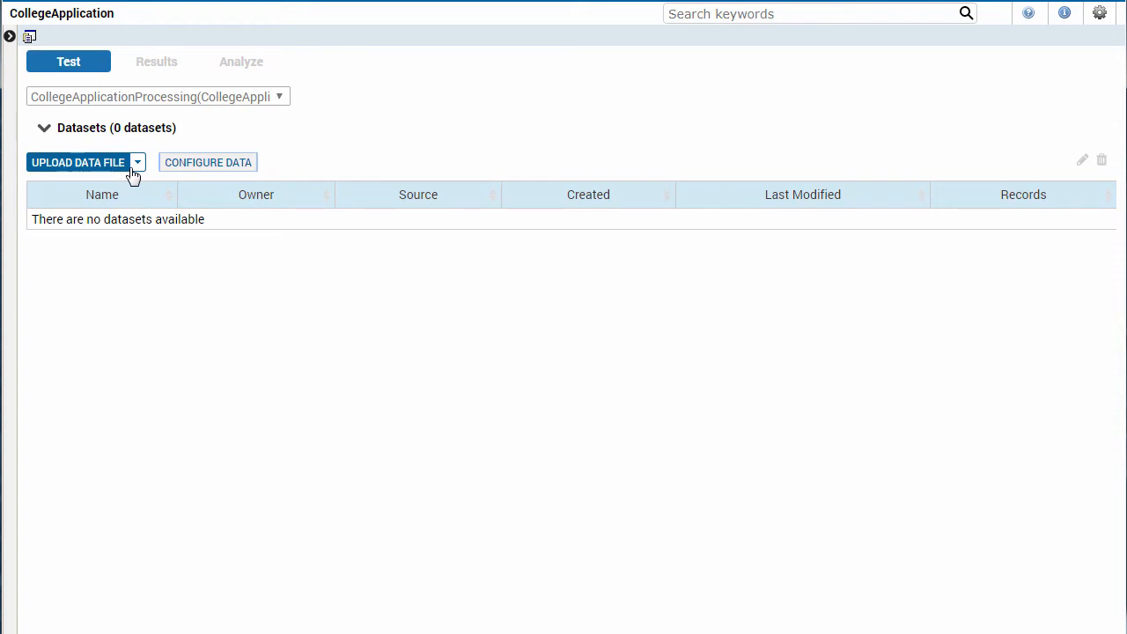
Upload CollegeApplicationDTData.csv as a 7-record test dataset
{"action": "left_click", "coordinate": [138, 162]}
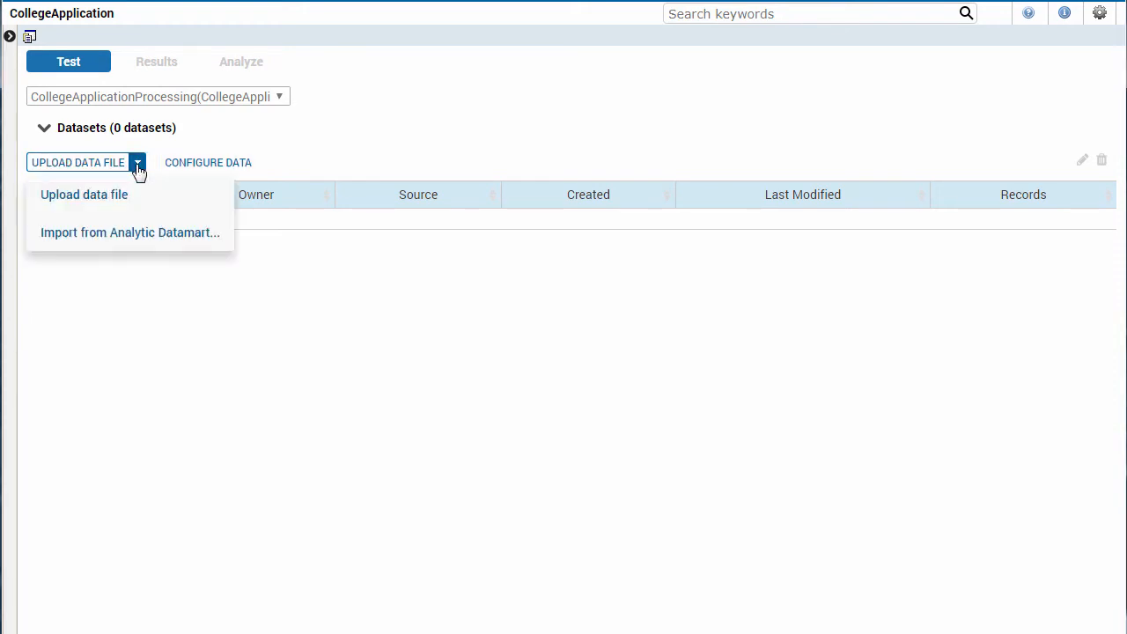
{"action": "left_click", "coordinate": [85, 193]}
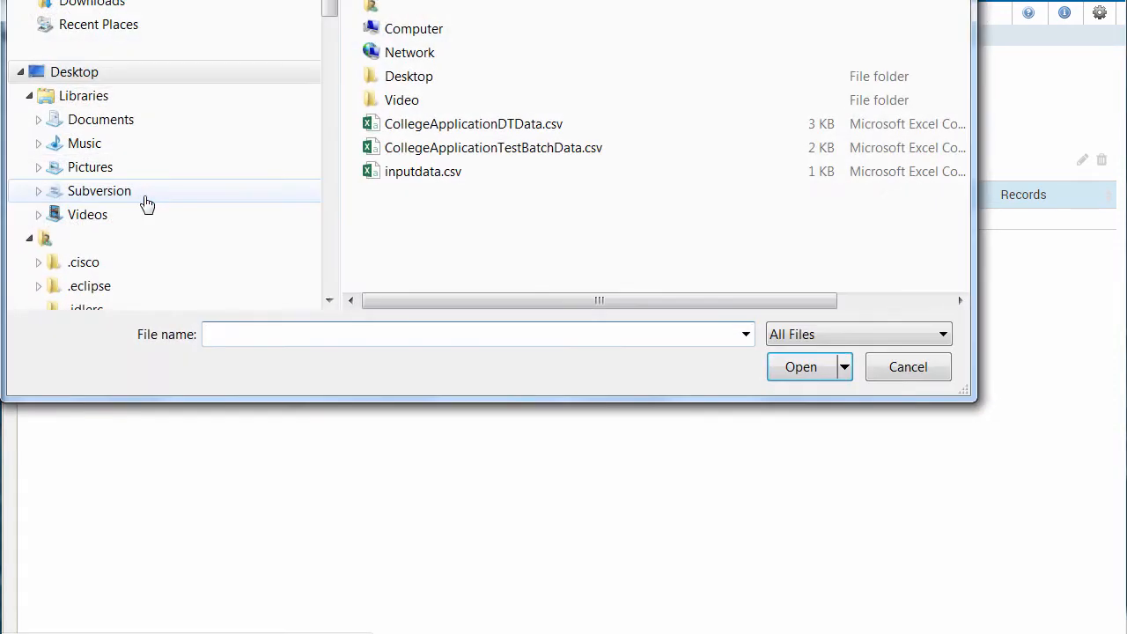
{"action": "left_click", "coordinate": [799, 366]}
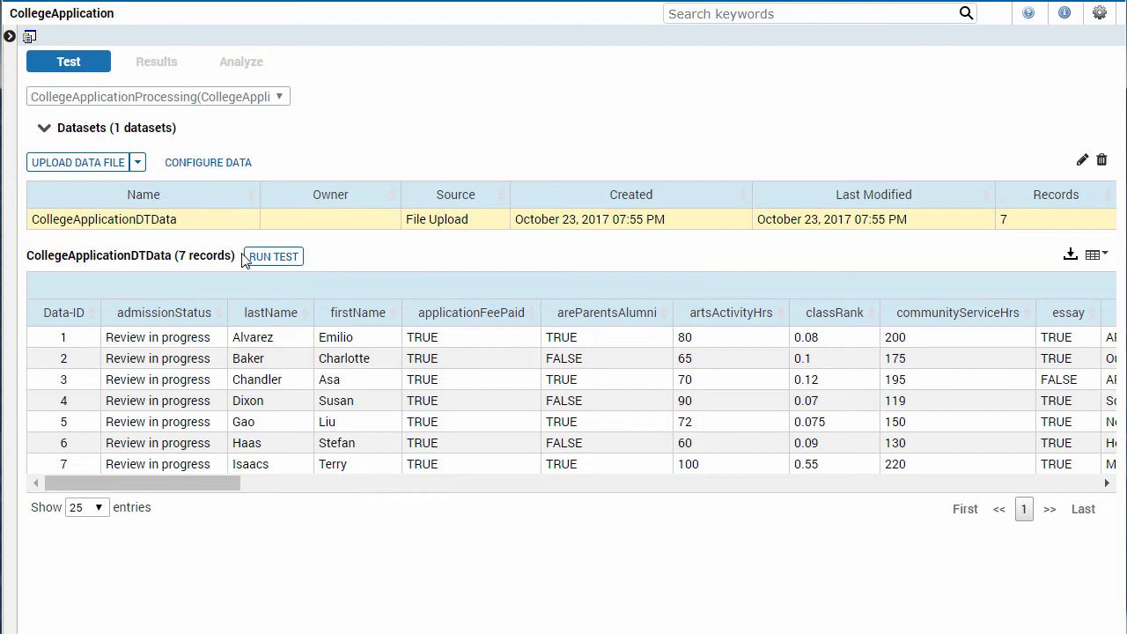
Run the test on CollegeApplicationDTData, showing 6 passing records and record 5 failing on score 115
{"action": "left_click", "coordinate": [271, 257]}
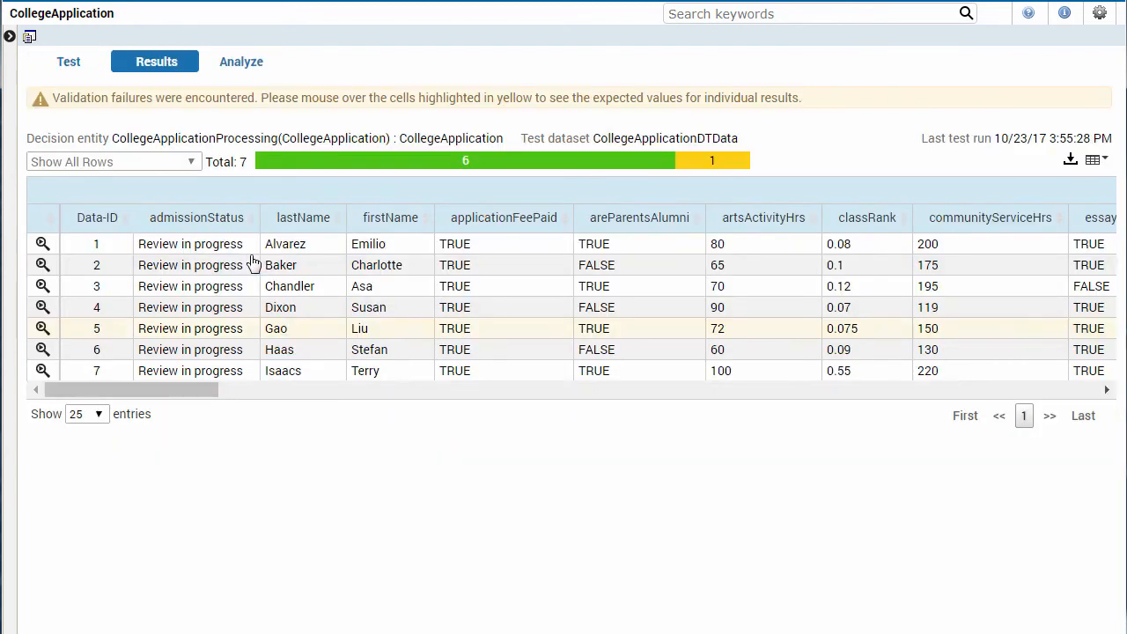
{"action": "mouse_move", "coordinate": [415, 187]}
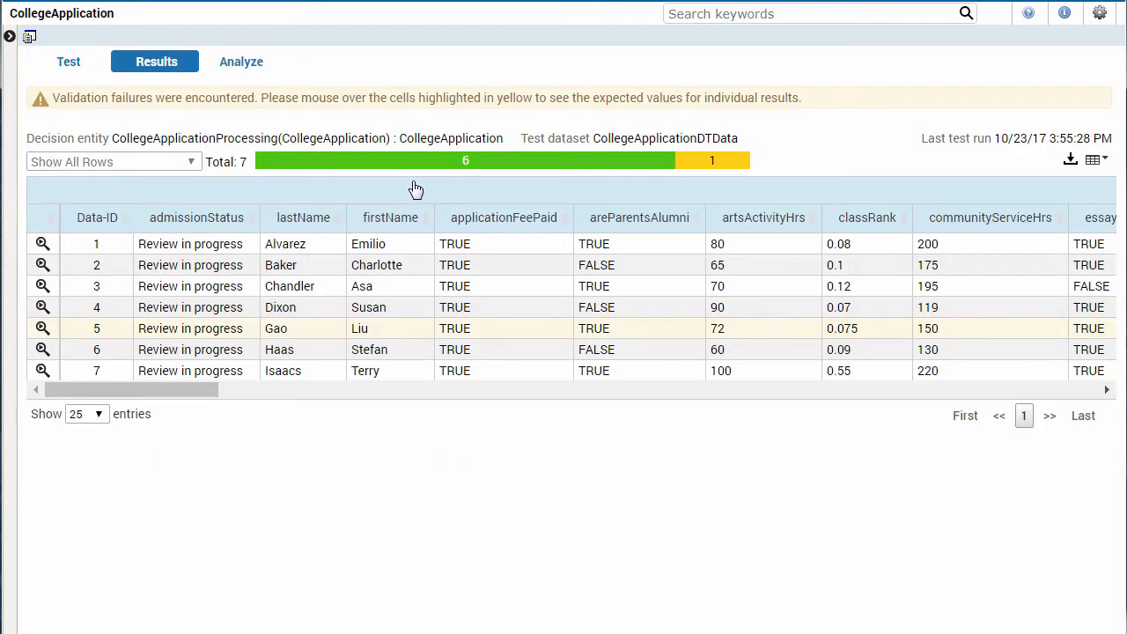
{"action": "mouse_move", "coordinate": [722, 189]}
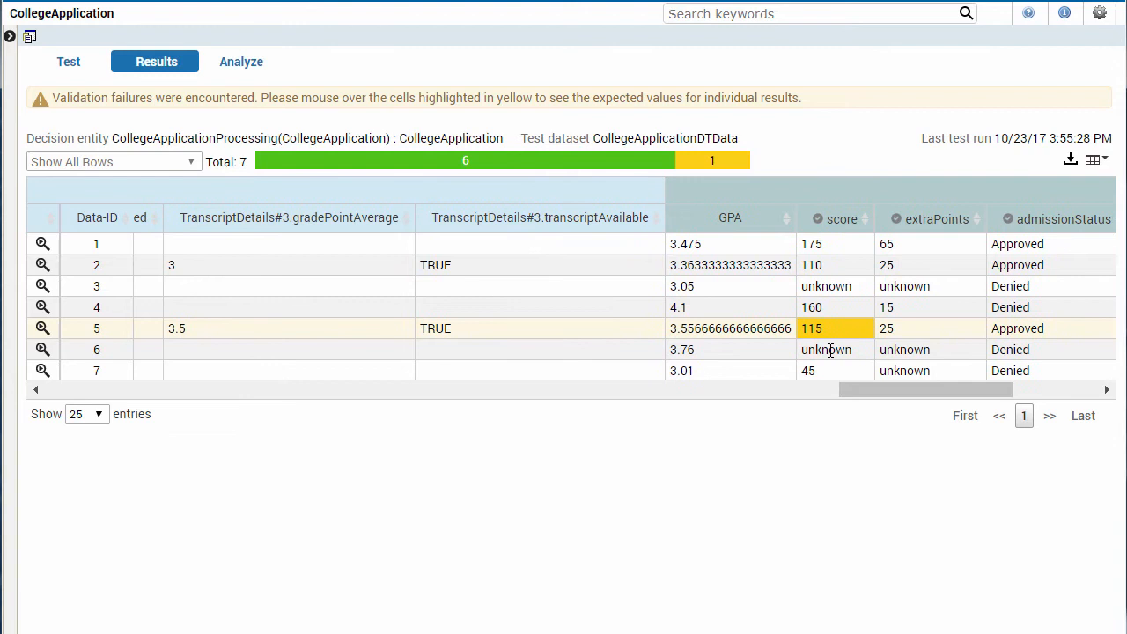
{"action": "mouse_move", "coordinate": [42, 330]}
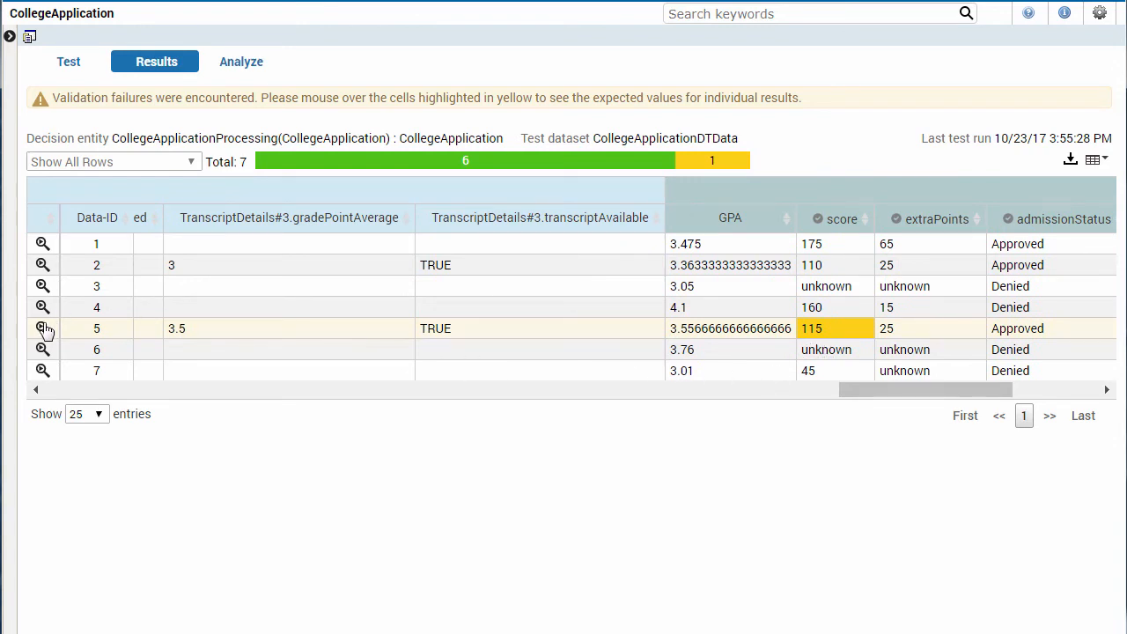
Analyze record 5, tracing initializationRule, ApplicationPackageComplete, CalculateGPA and AverageGPA showing GPA 3.5566
{"action": "left_click", "coordinate": [42, 329]}
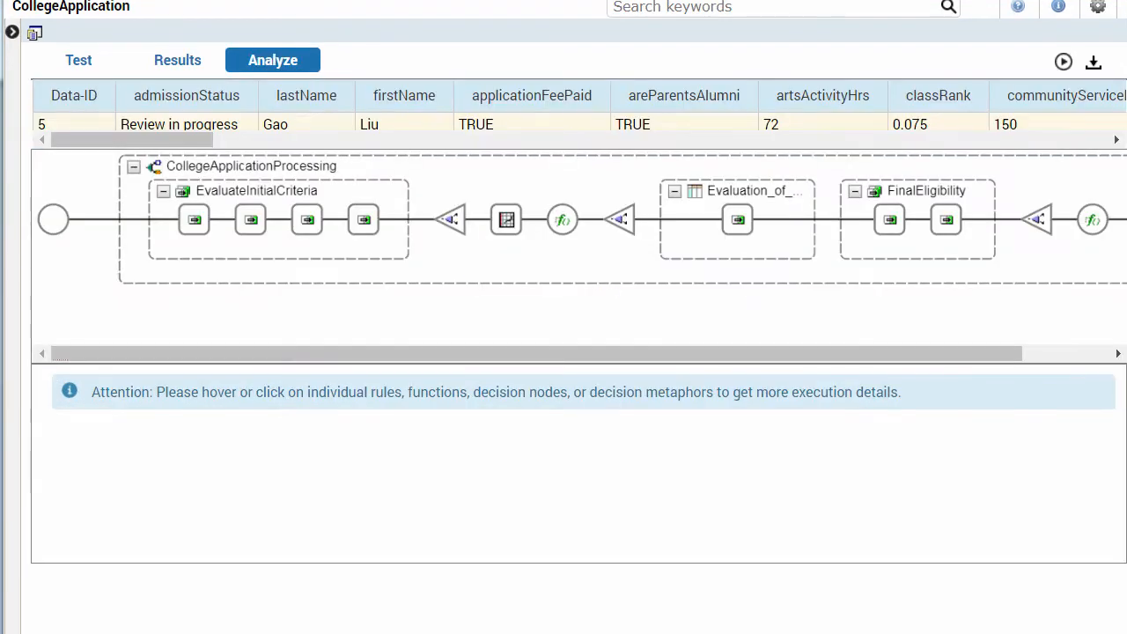
{"action": "mouse_move", "coordinate": [11, 298]}
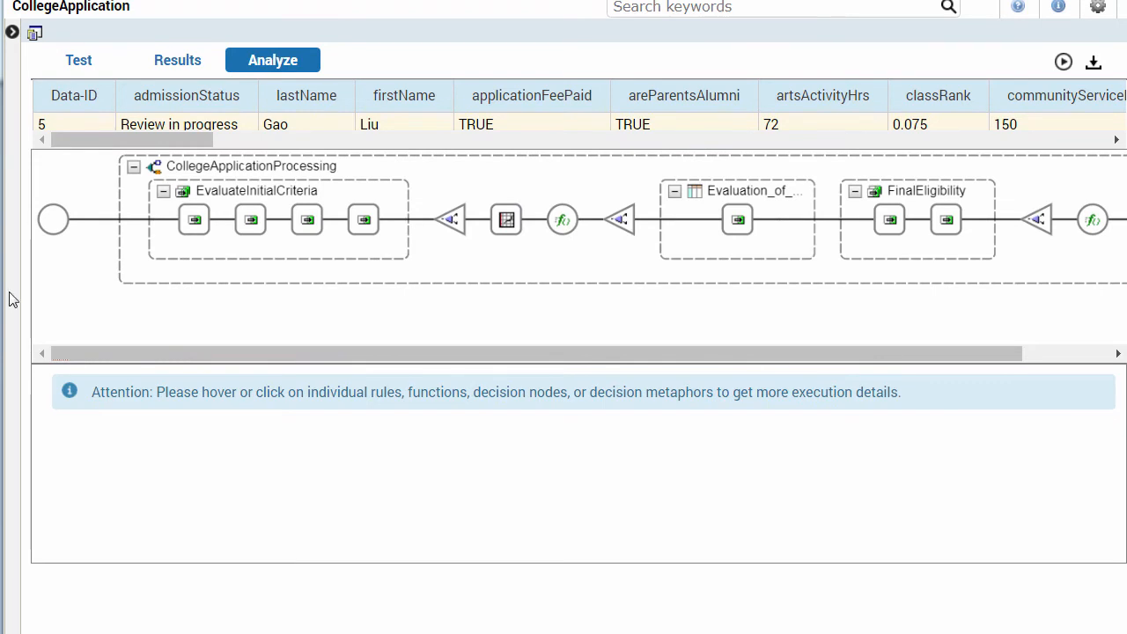
{"action": "left_click", "coordinate": [194, 218]}
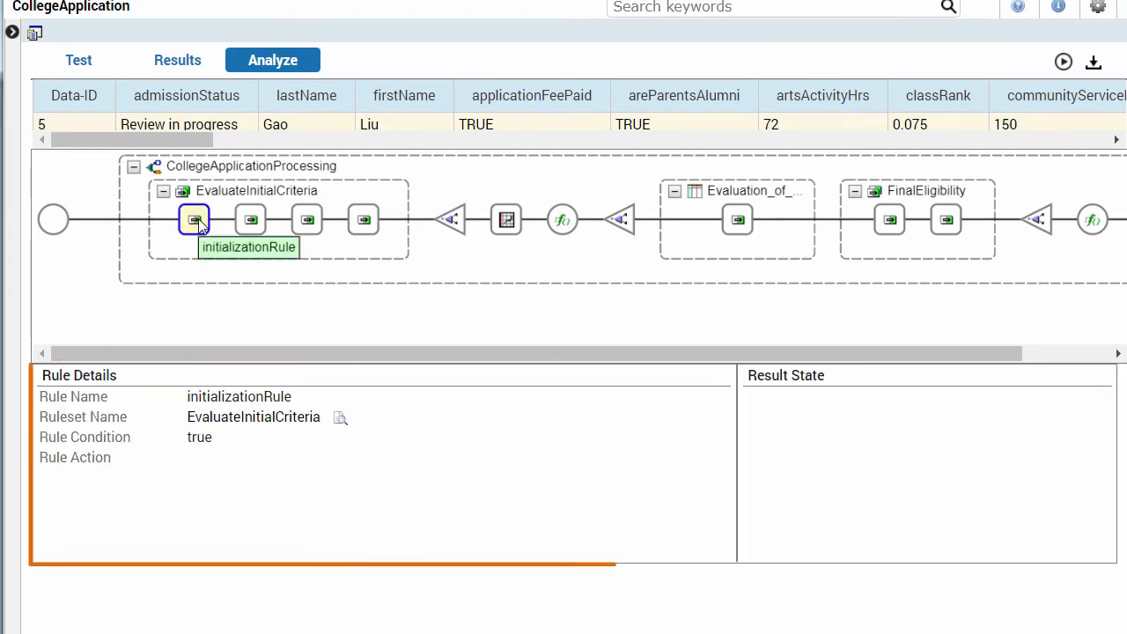
{"action": "left_click", "coordinate": [250, 218]}
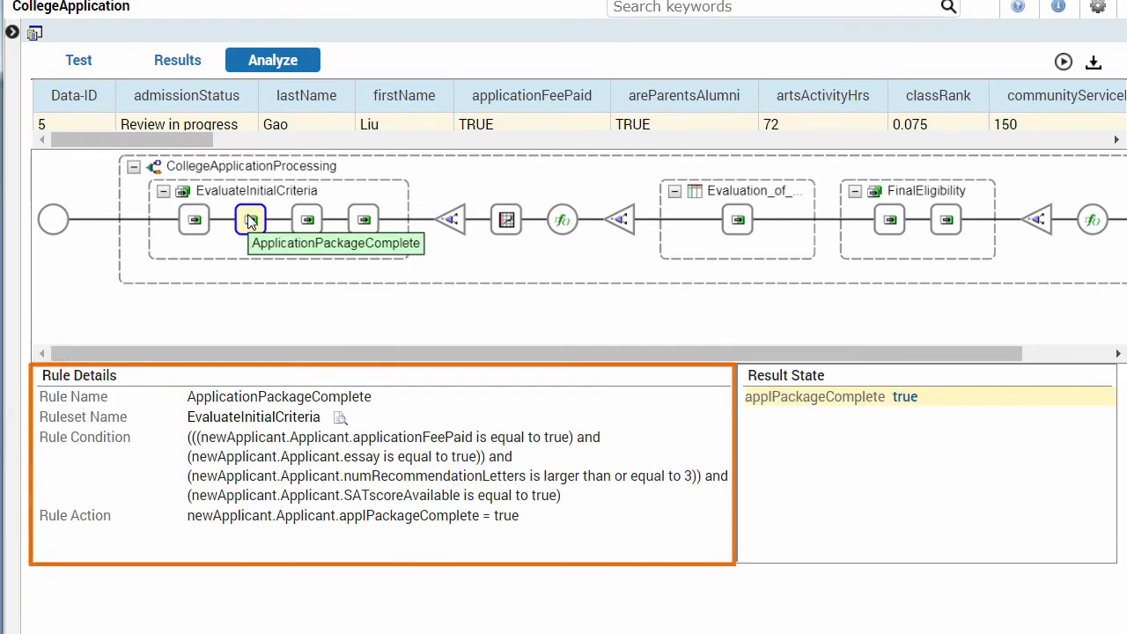
{"action": "left_click", "coordinate": [307, 219]}
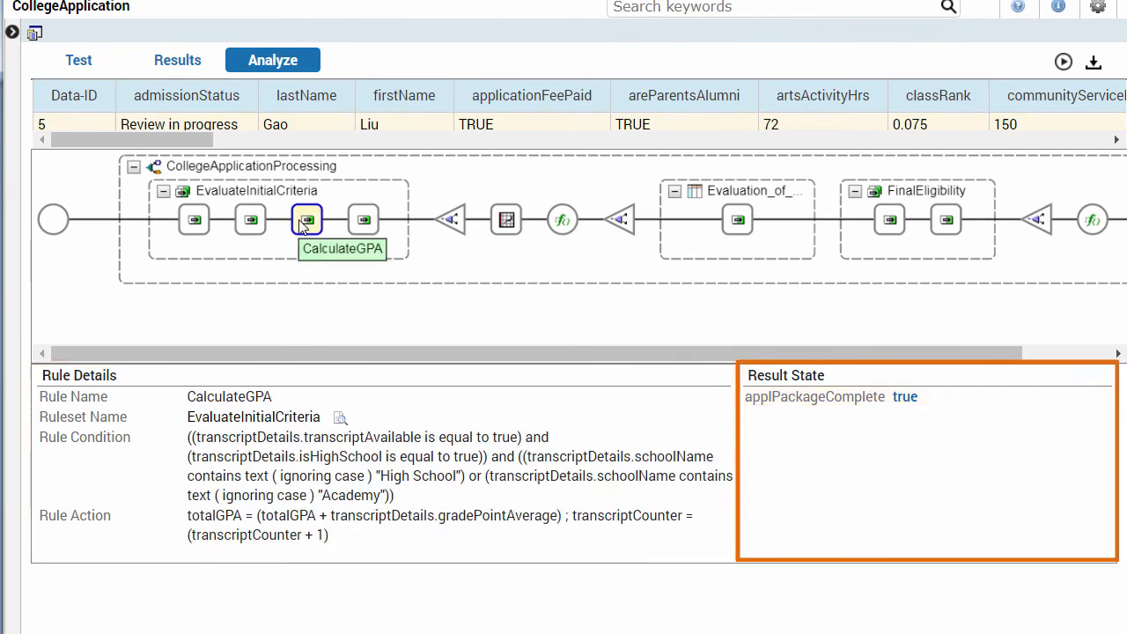
{"action": "mouse_move", "coordinate": [363, 219]}
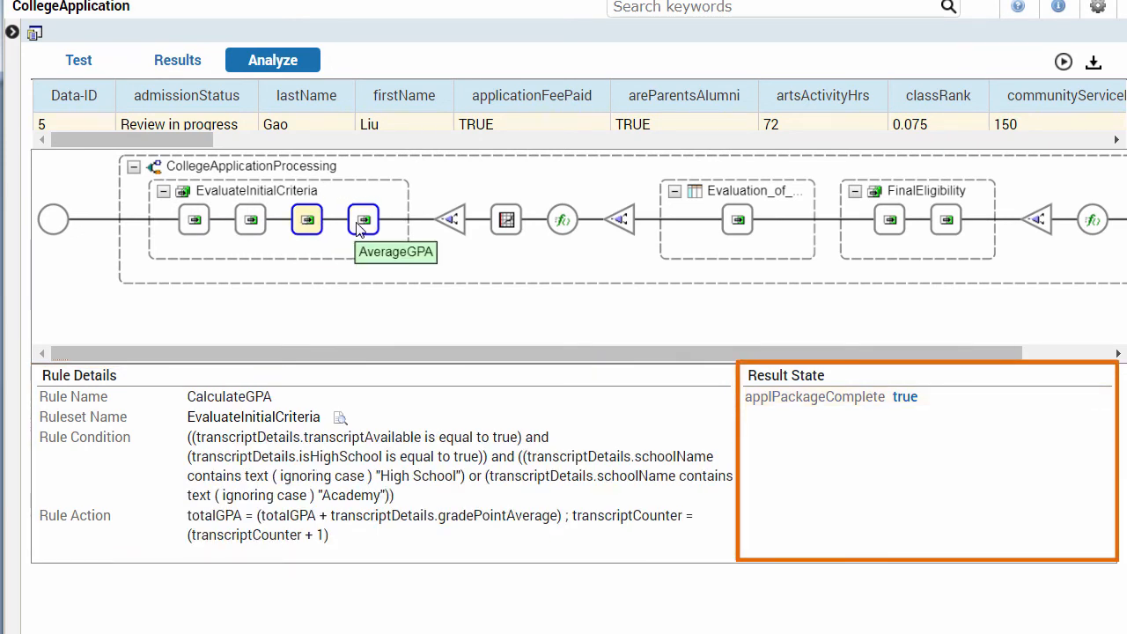
{"action": "left_click", "coordinate": [363, 219]}
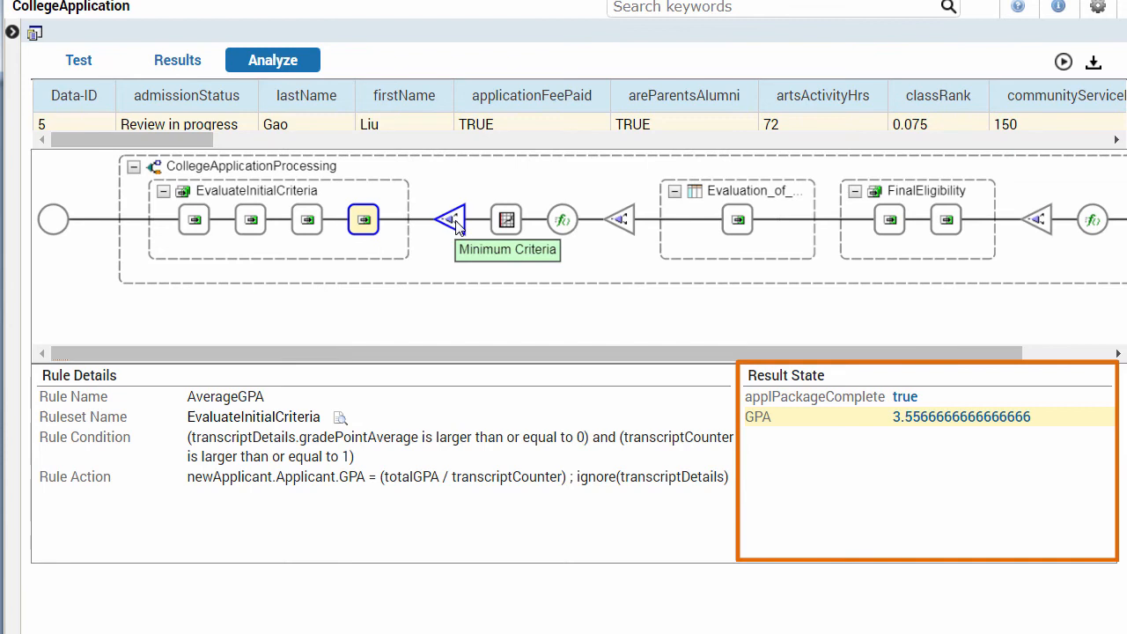
Trace the Minimum Criteria block and assignScore giving score 115.0, then return to the datasets
{"action": "left_click", "coordinate": [507, 218]}
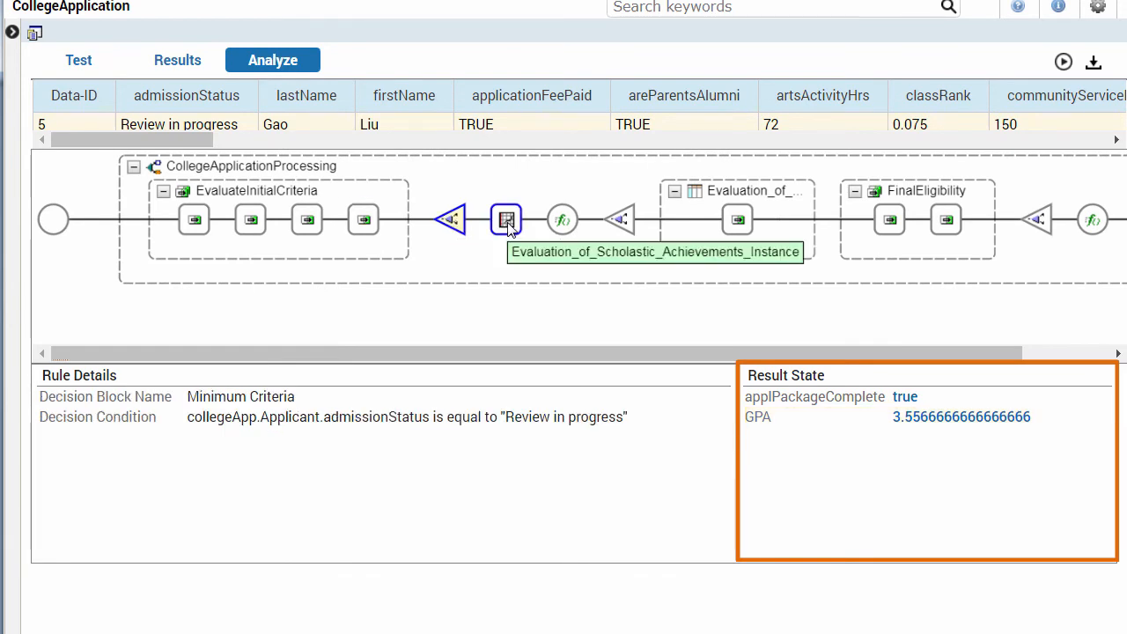
{"action": "left_click", "coordinate": [562, 219]}
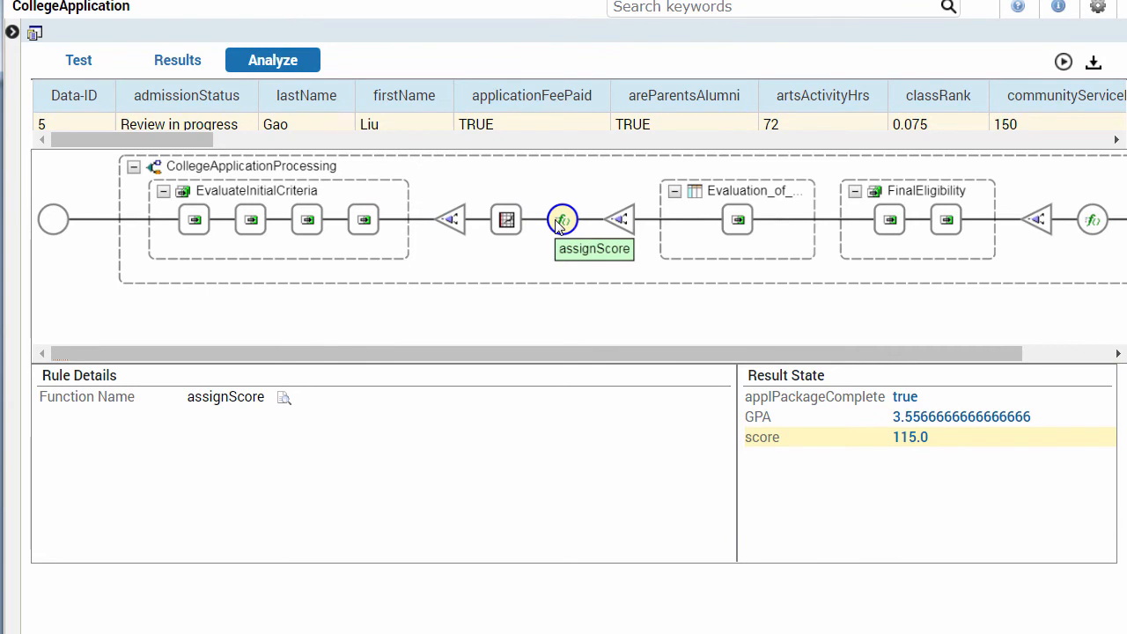
{"action": "left_click", "coordinate": [77, 60]}
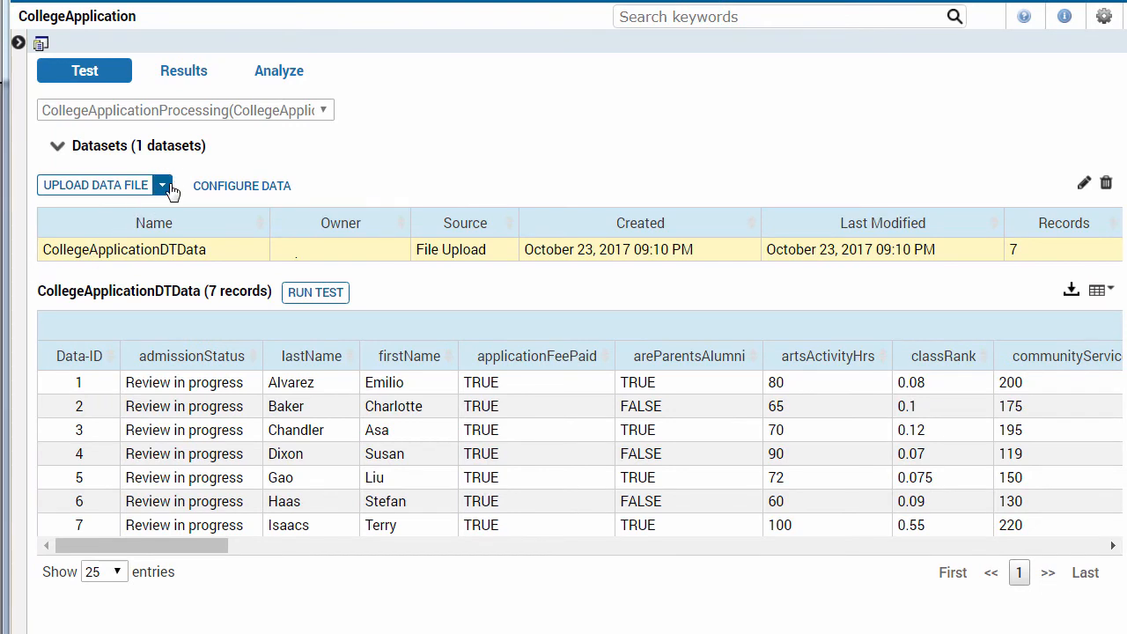
Import the last 1 day from the Analytic Datamart as 7-record dataset admDataFile2 and show its records
{"action": "left_click", "coordinate": [162, 185]}
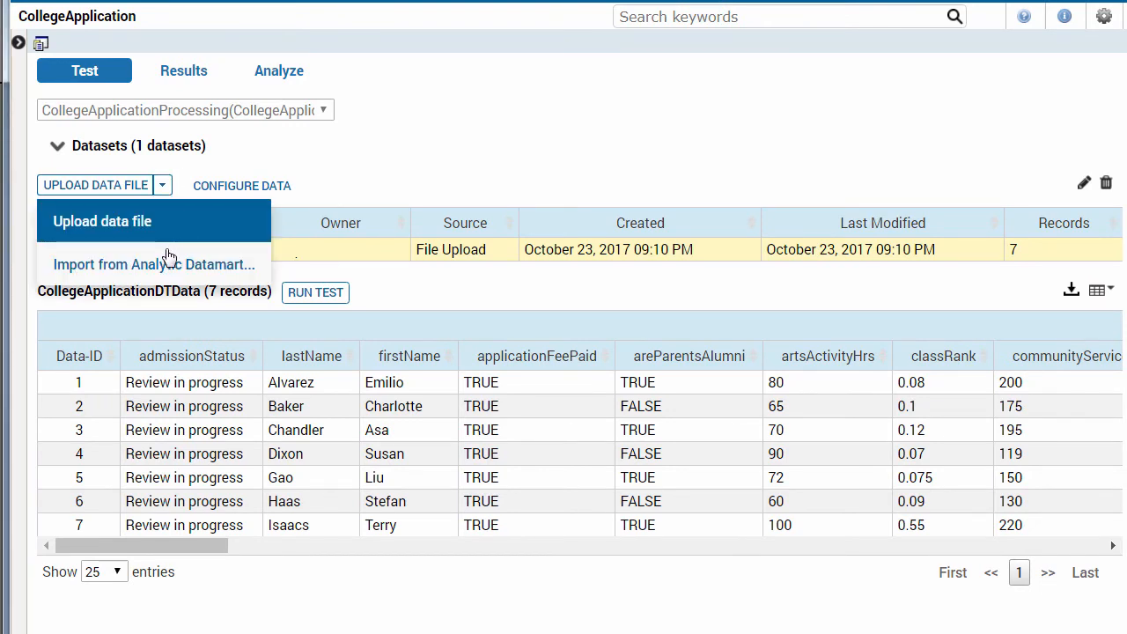
{"action": "left_click", "coordinate": [155, 264]}
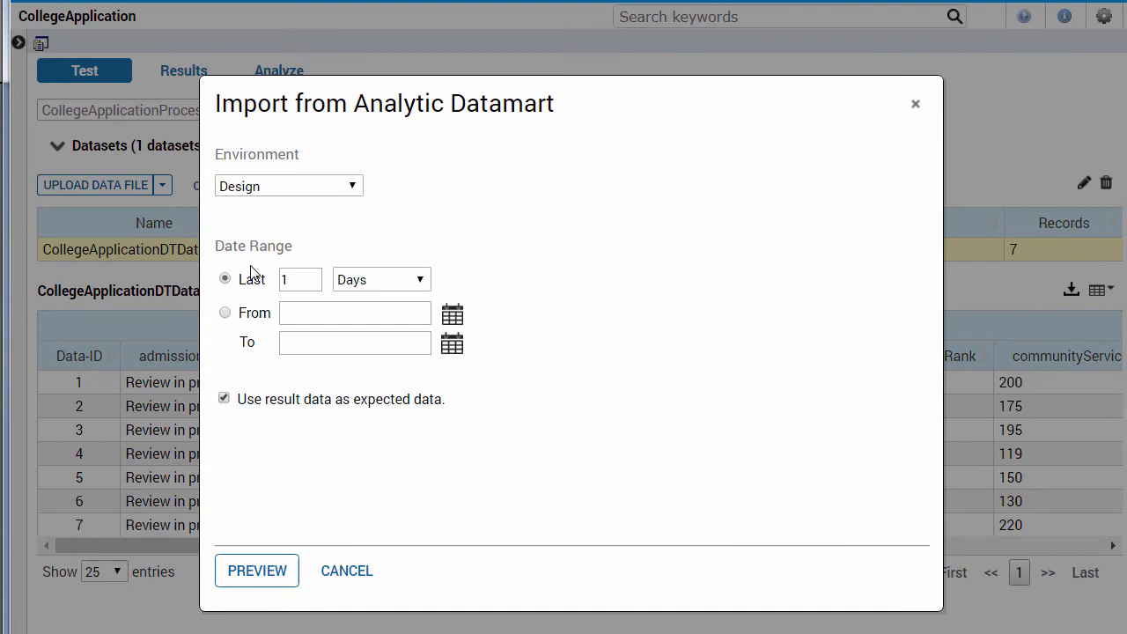
{"action": "left_click", "coordinate": [296, 278]}
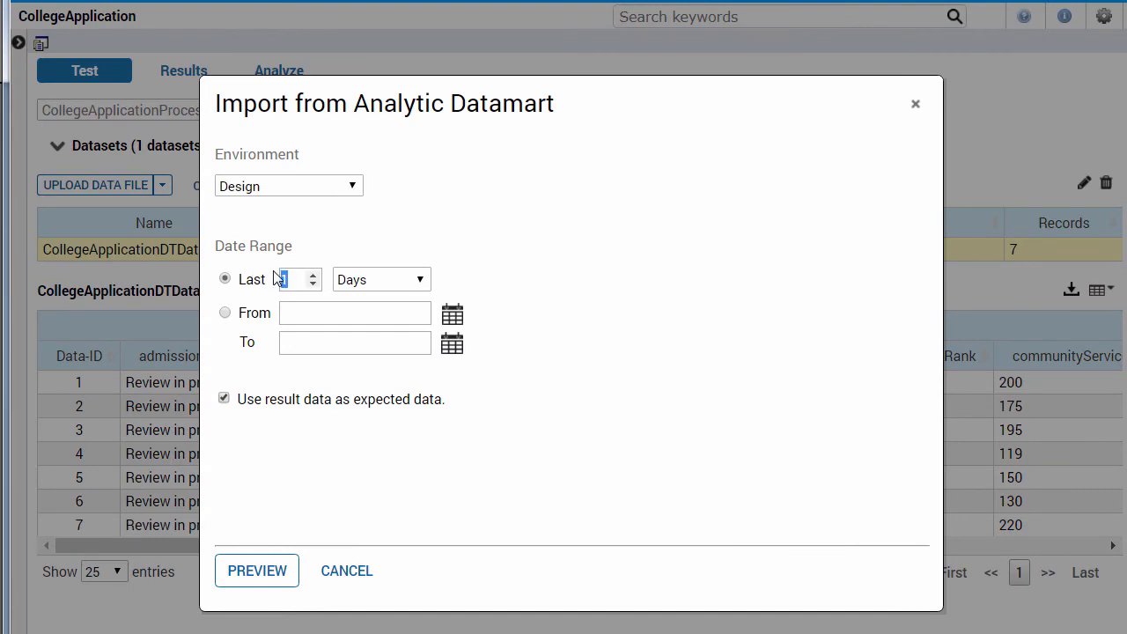
{"action": "left_click", "coordinate": [257, 571]}
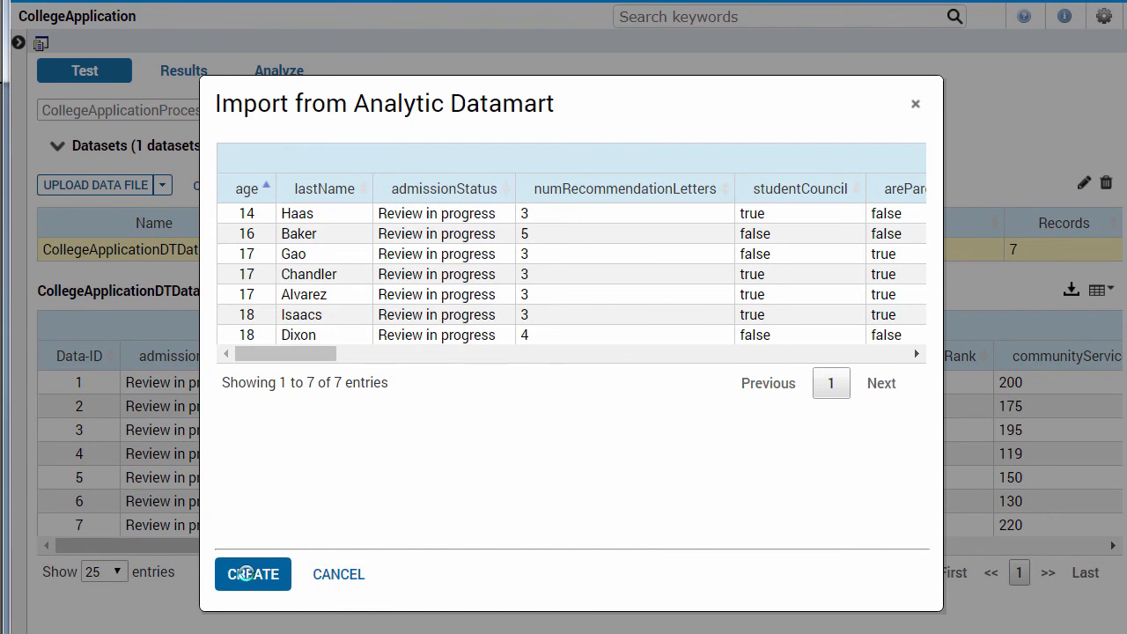
{"action": "left_click", "coordinate": [253, 574]}
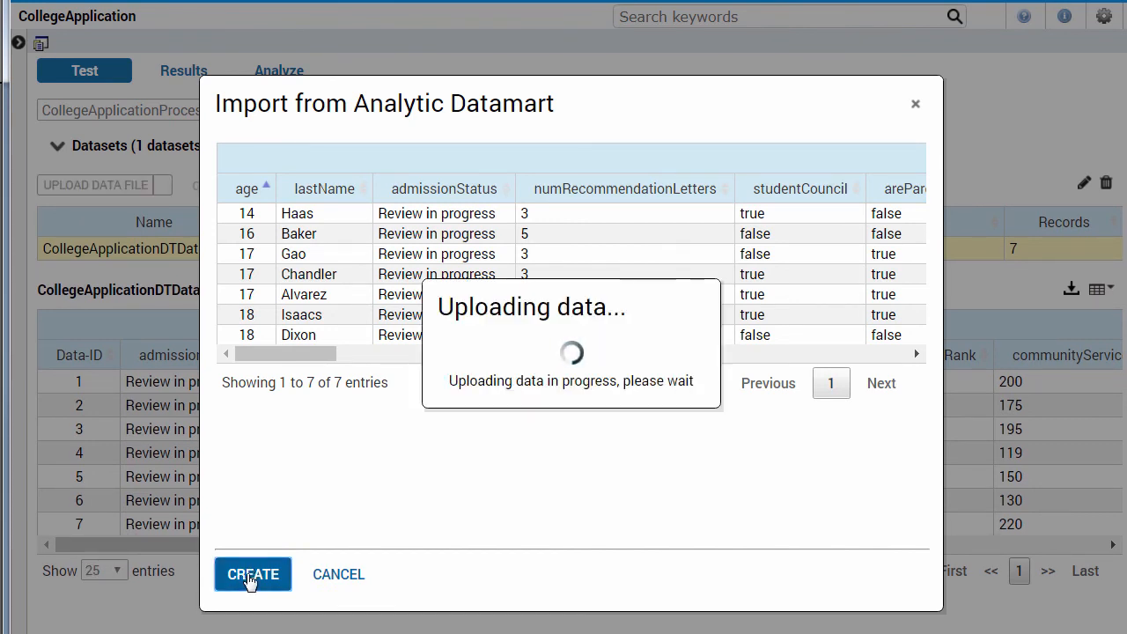
{"action": "left_click", "coordinate": [254, 574]}
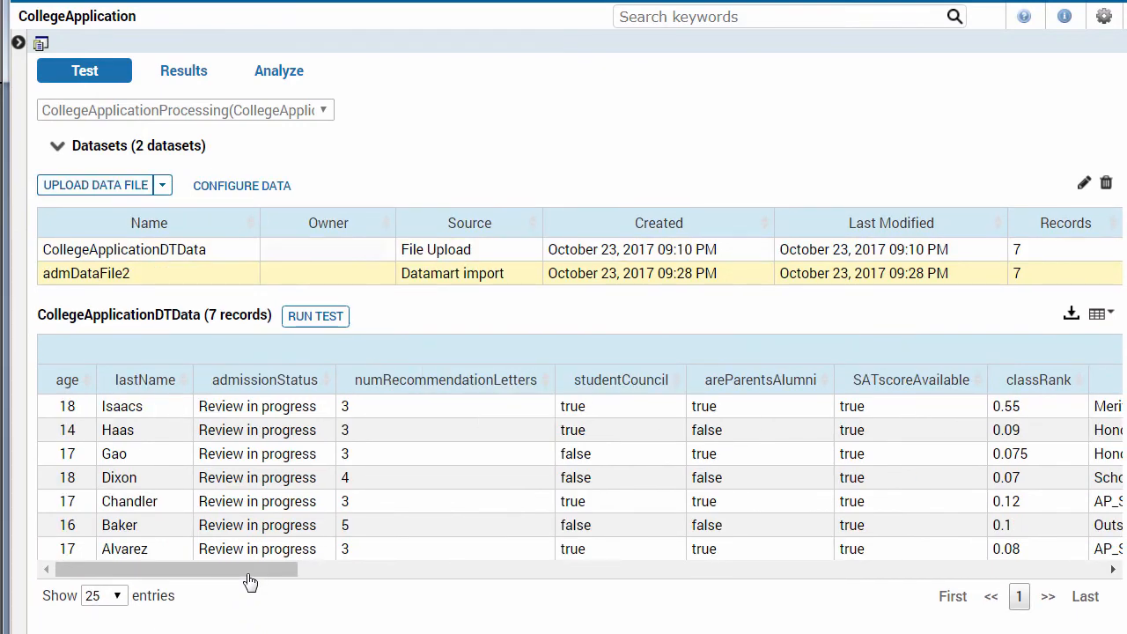
{"action": "left_click", "coordinate": [86, 273]}
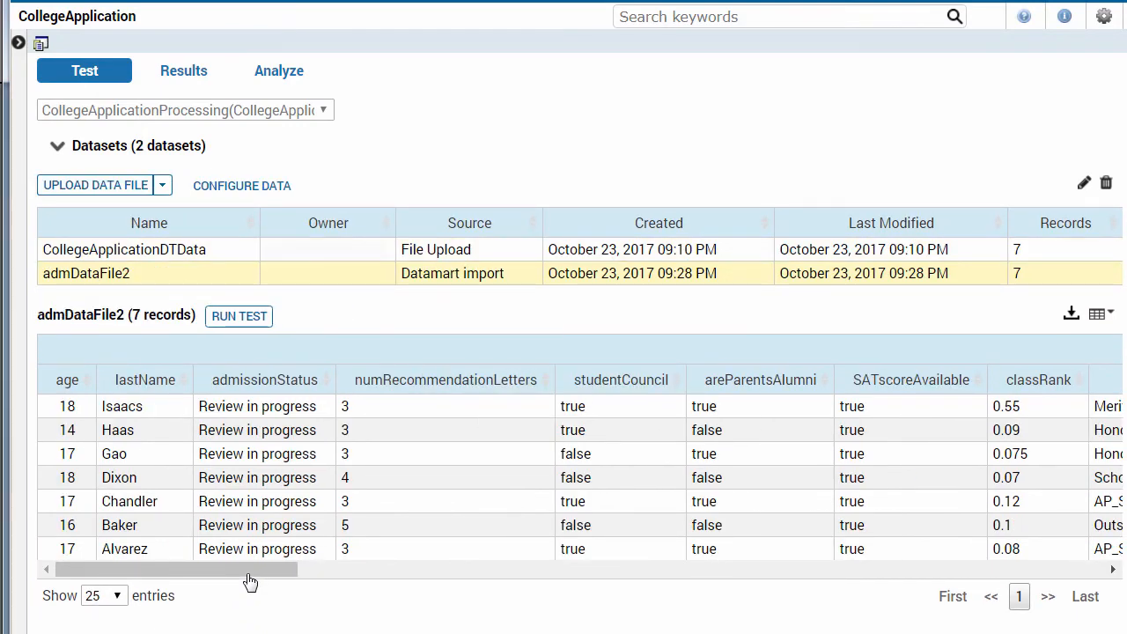